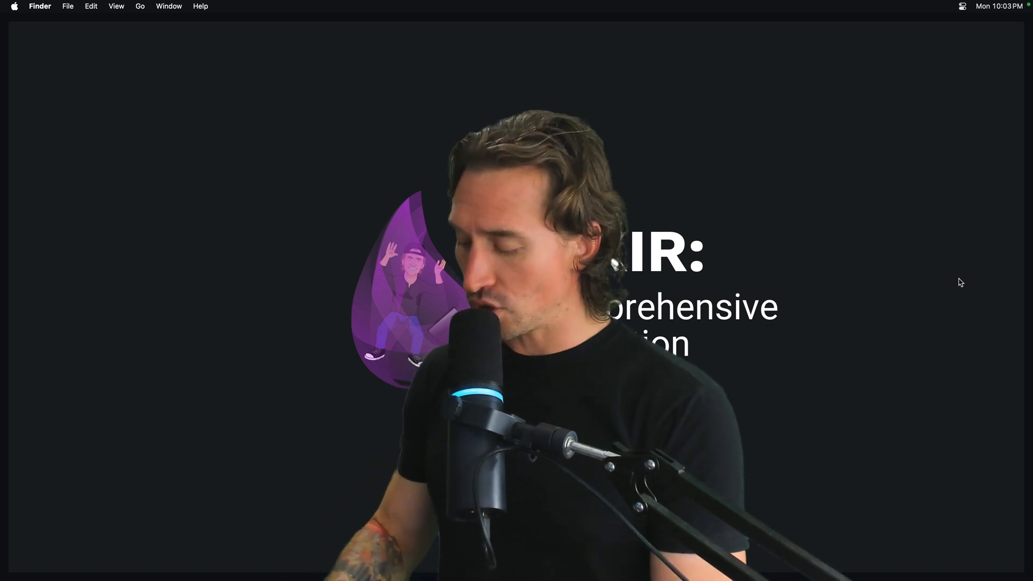
Launch Terminal from Spotlight by searching for 'terminal'.
text(ter)
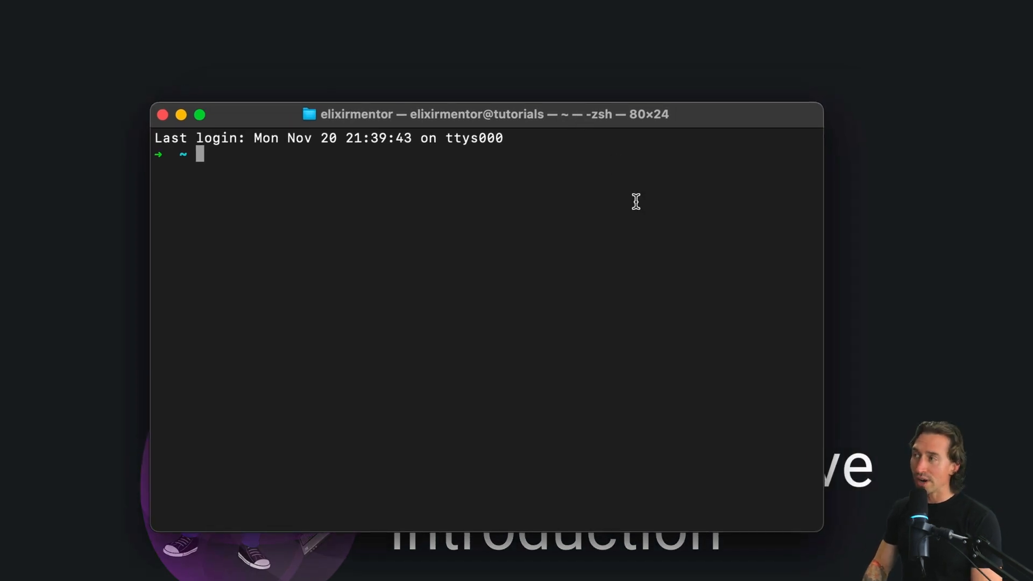
Start iex and evaluate the integers 42, -3 and 1234.
text(iex)
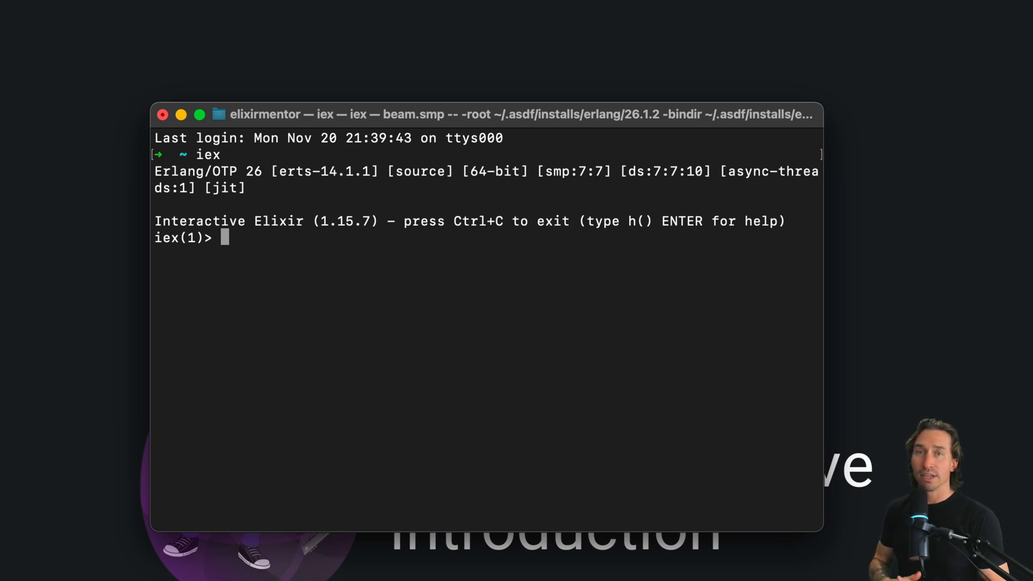
text(42)
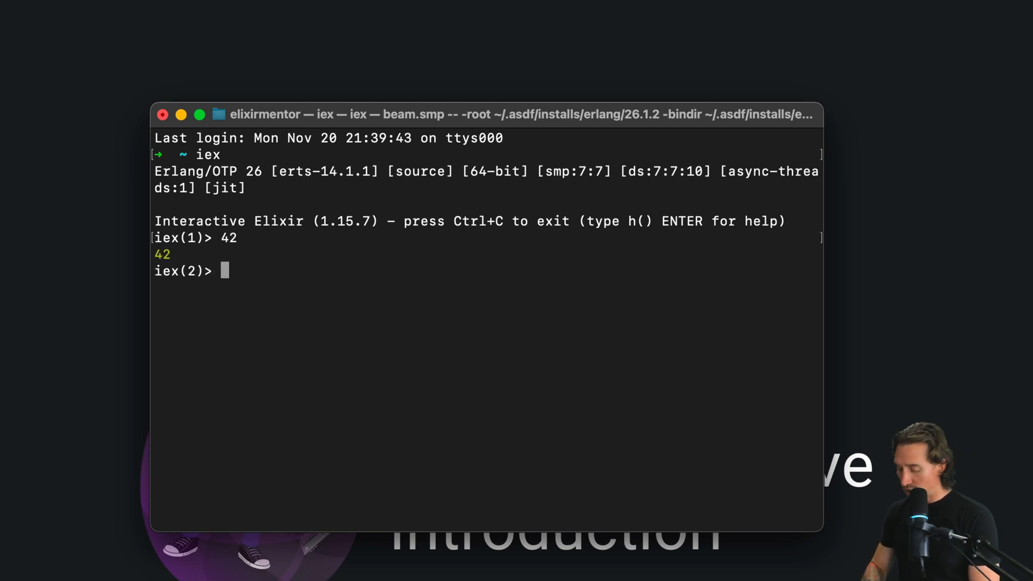
text(-3)
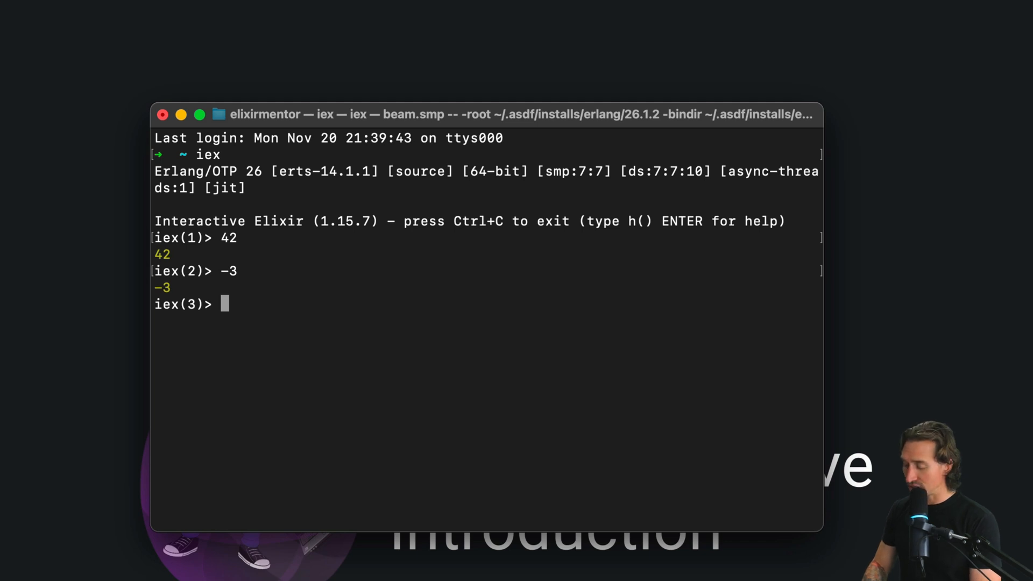
text(1234)
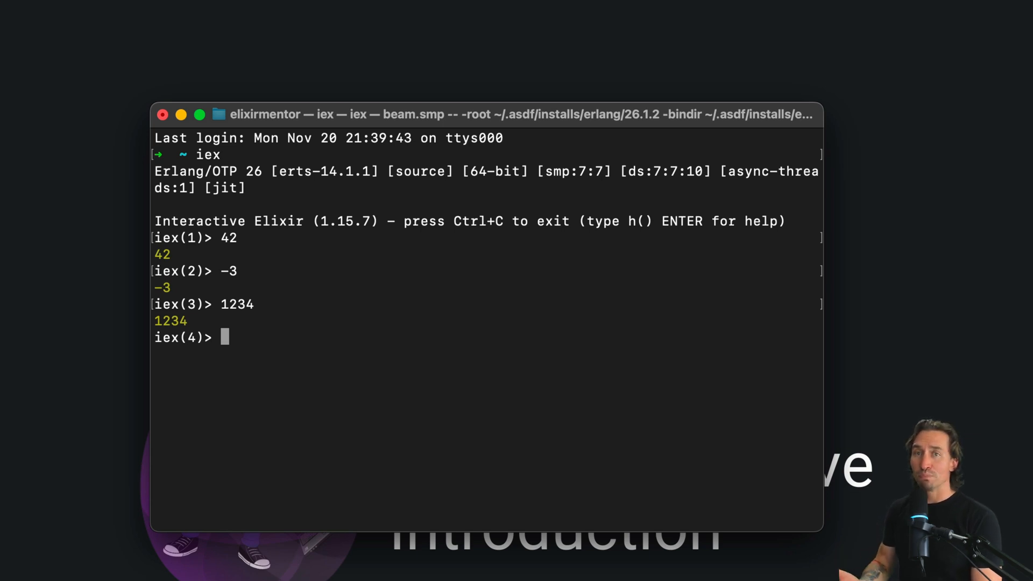
Enter the binary literal 0b1010 and get the decimal value 10.
text(0)
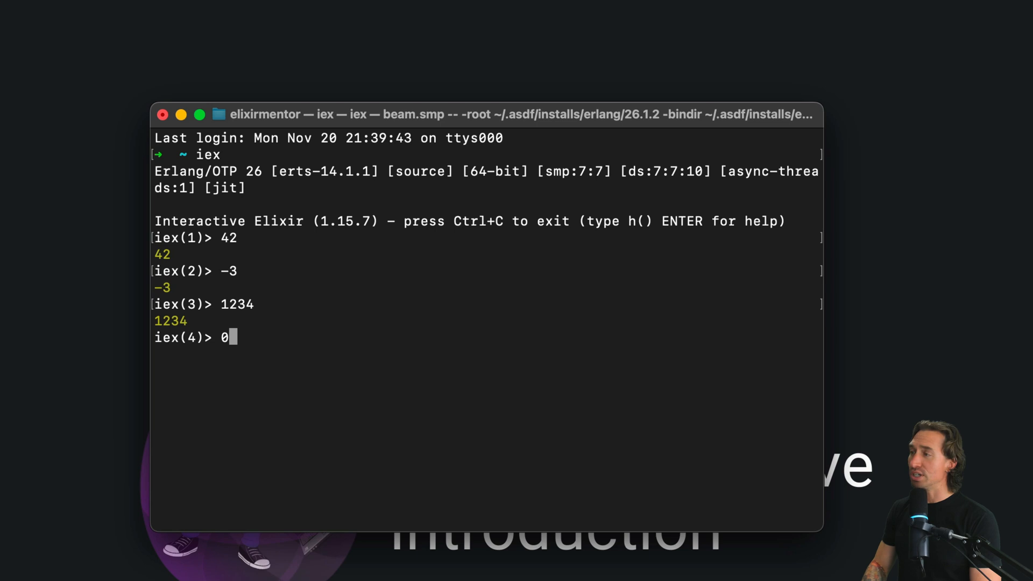
text(b)
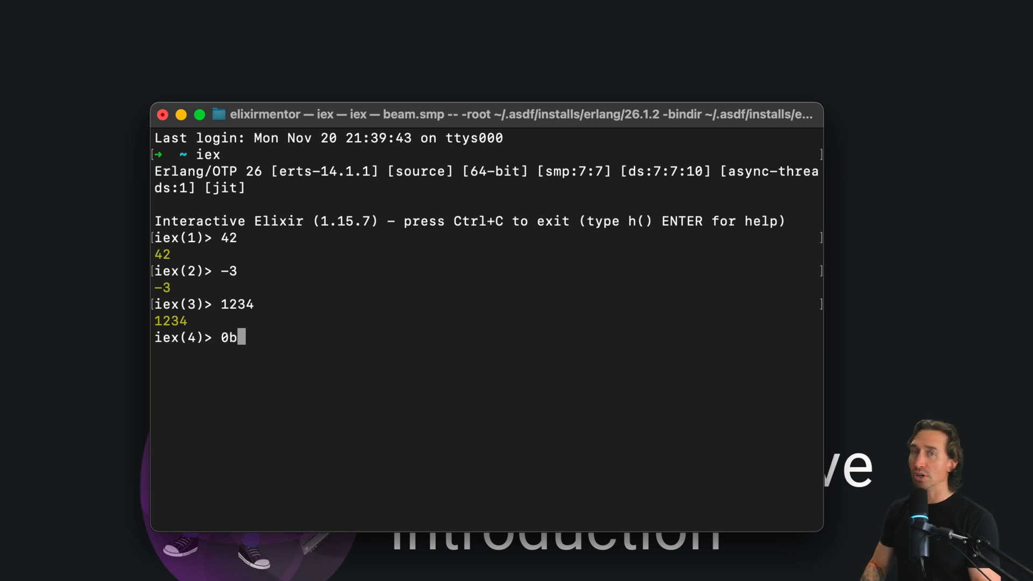
text(10)
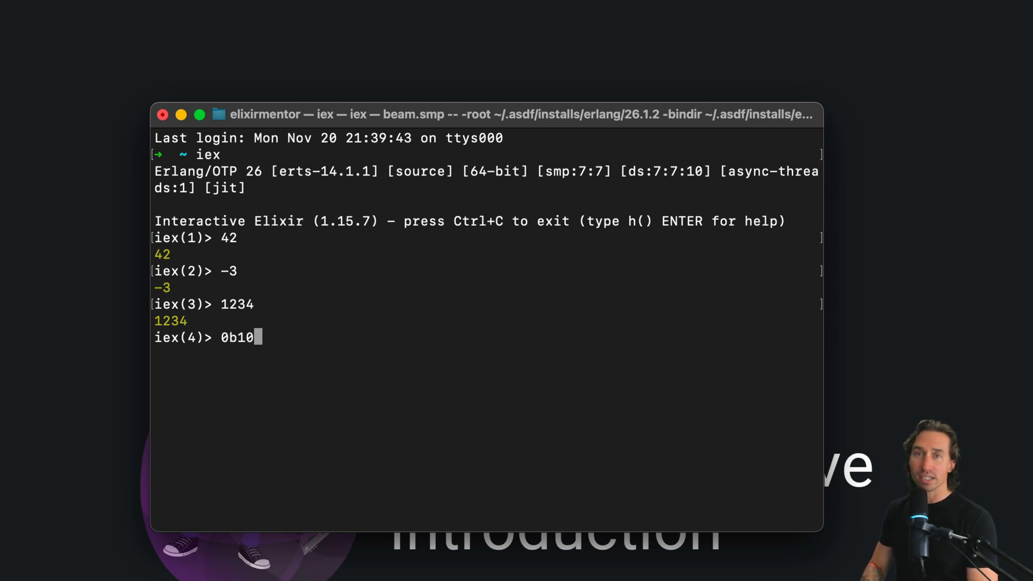
text(10)
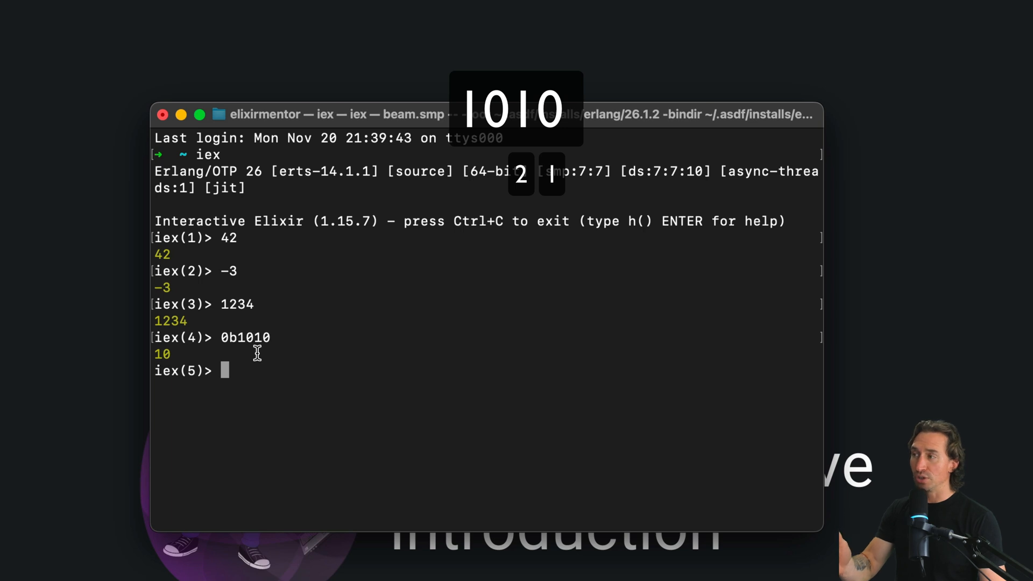
mouse_move(249, 333)
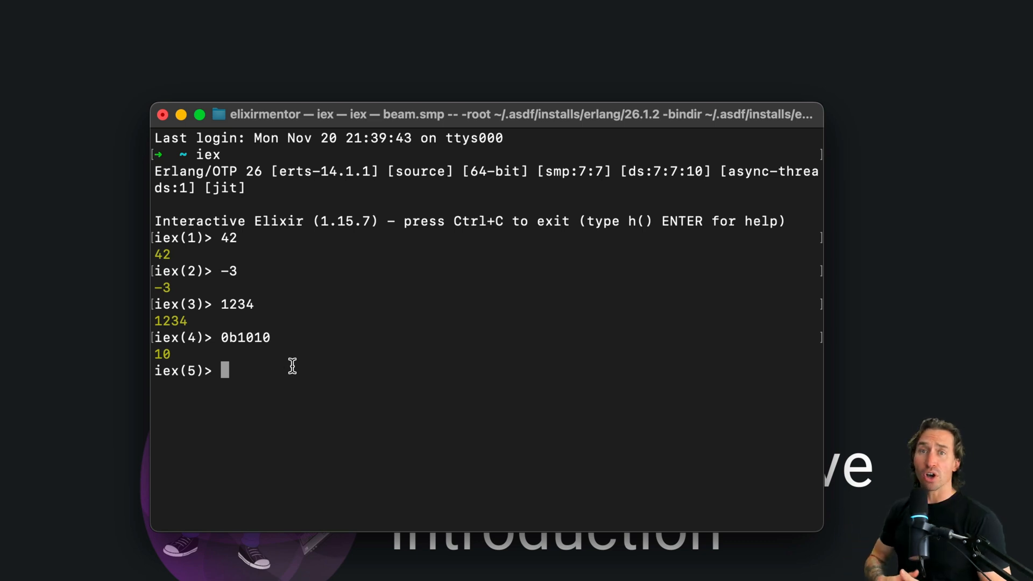
mouse_move(298, 359)
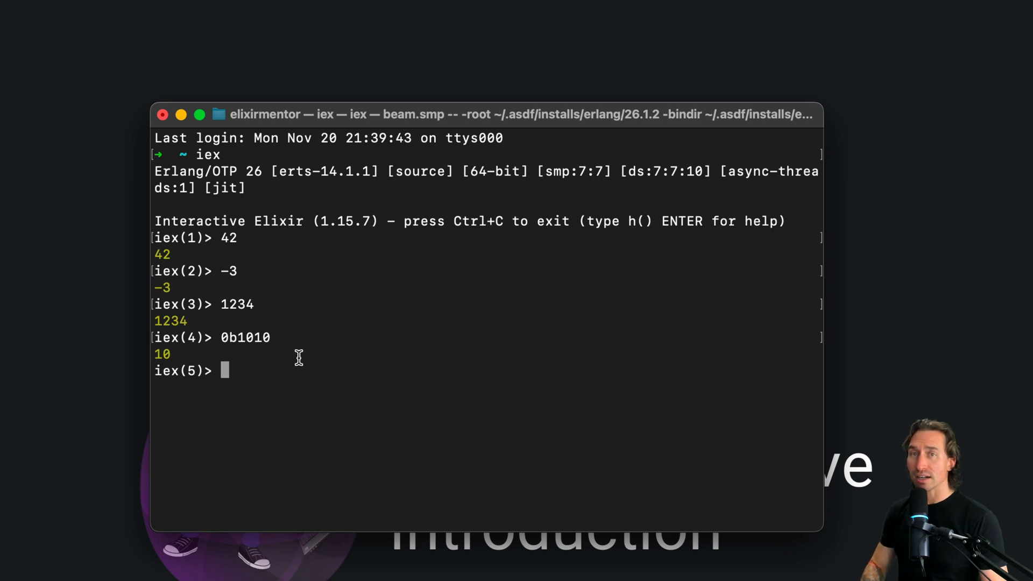
mouse_move(349, 409)
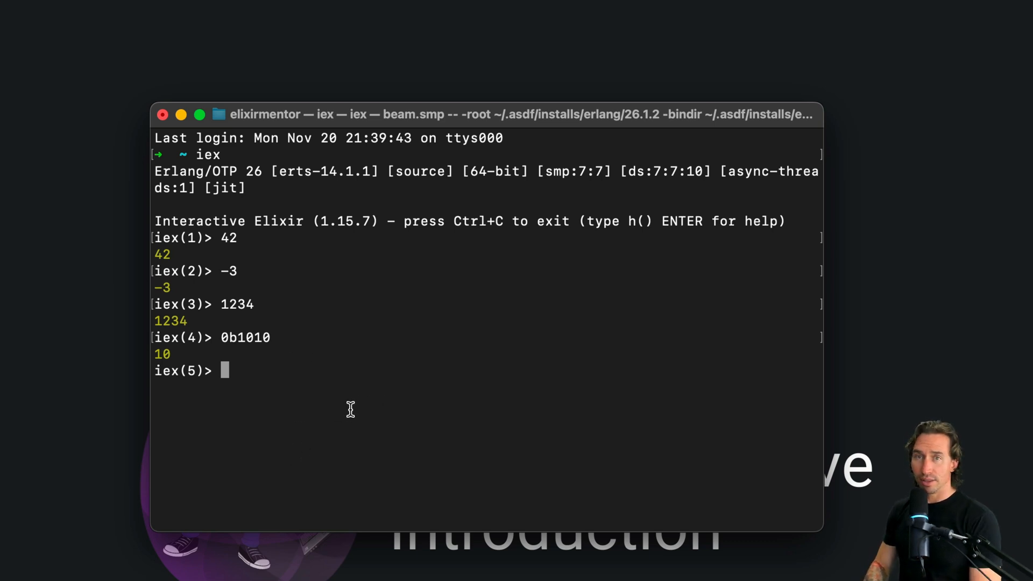
Evaluate the octal literal 0o755, returning 493.
text(0)
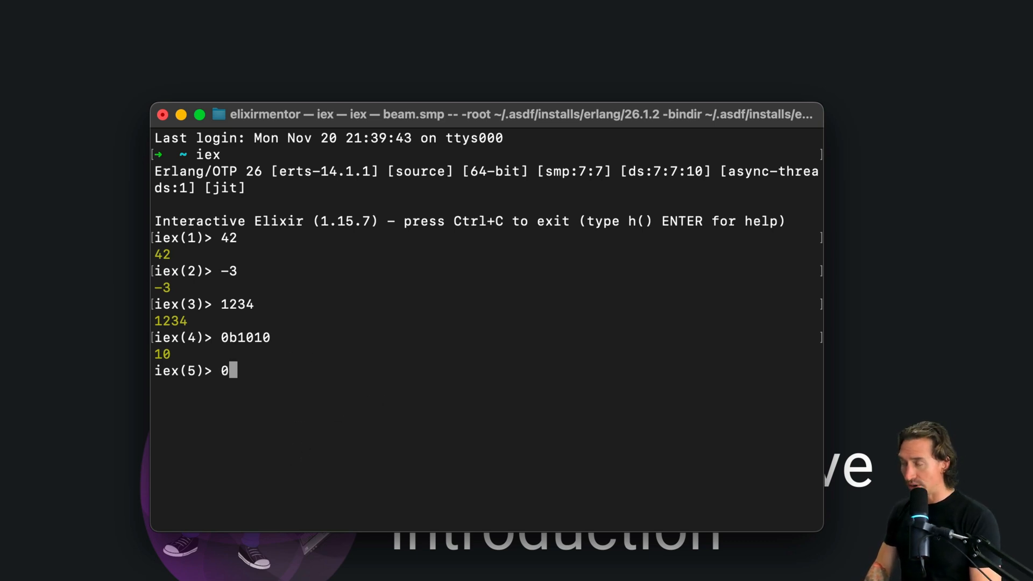
text(o)
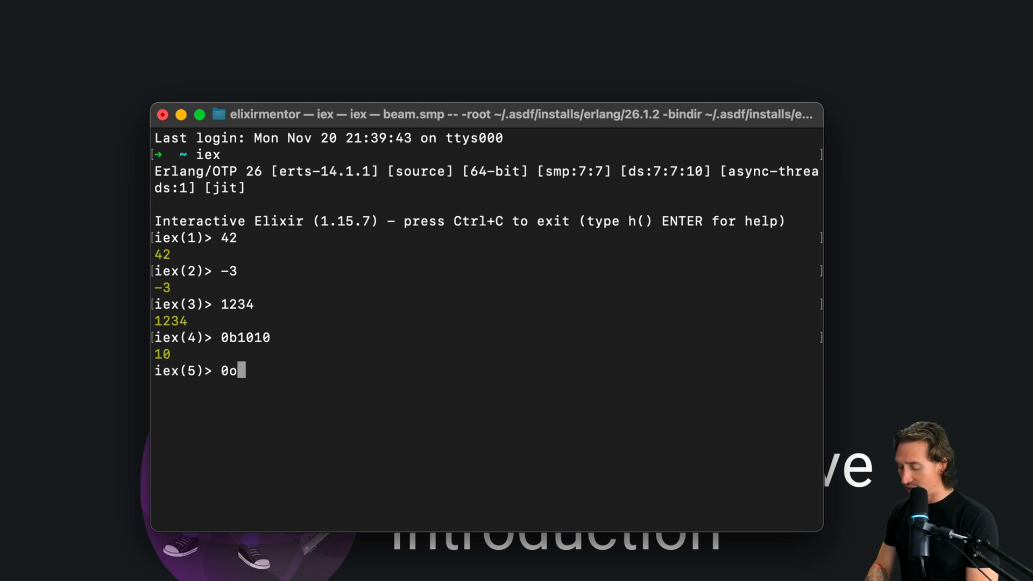
text(755)
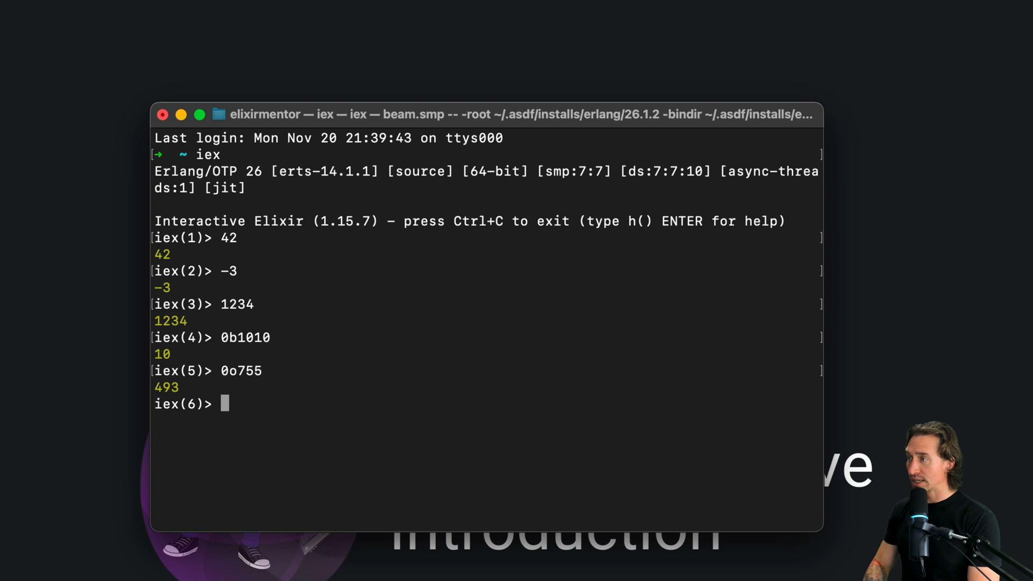
Confirm 493 by evaluating the expansion 7*64 + 5*8 + 5*1.
text(7*)
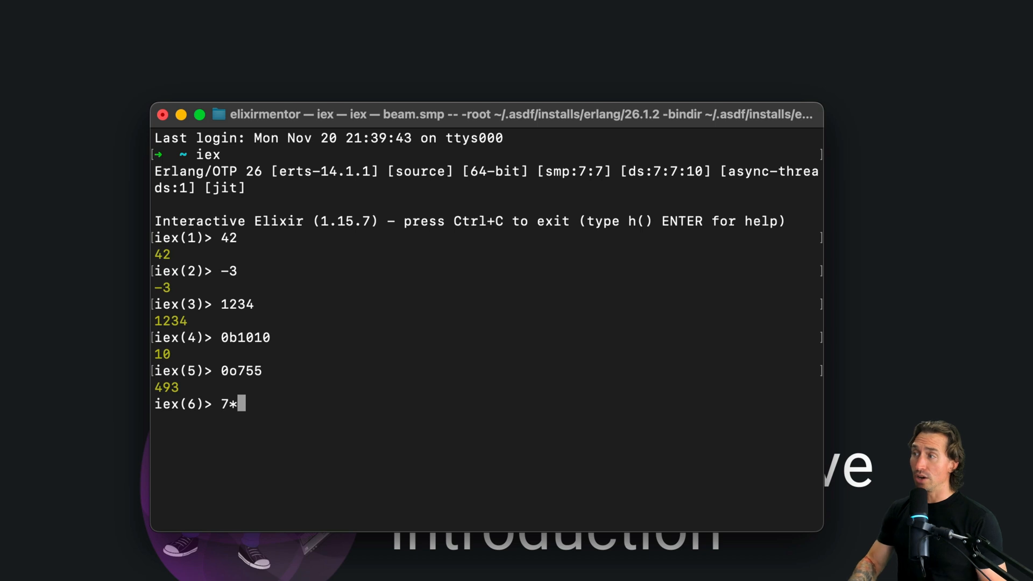
mouse_move(322, 370)
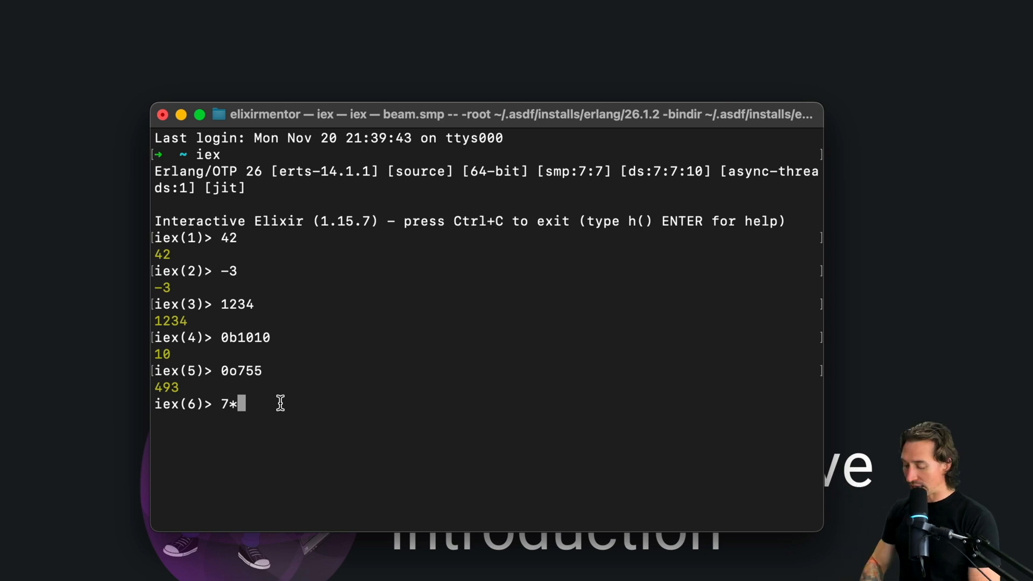
text(64 +)
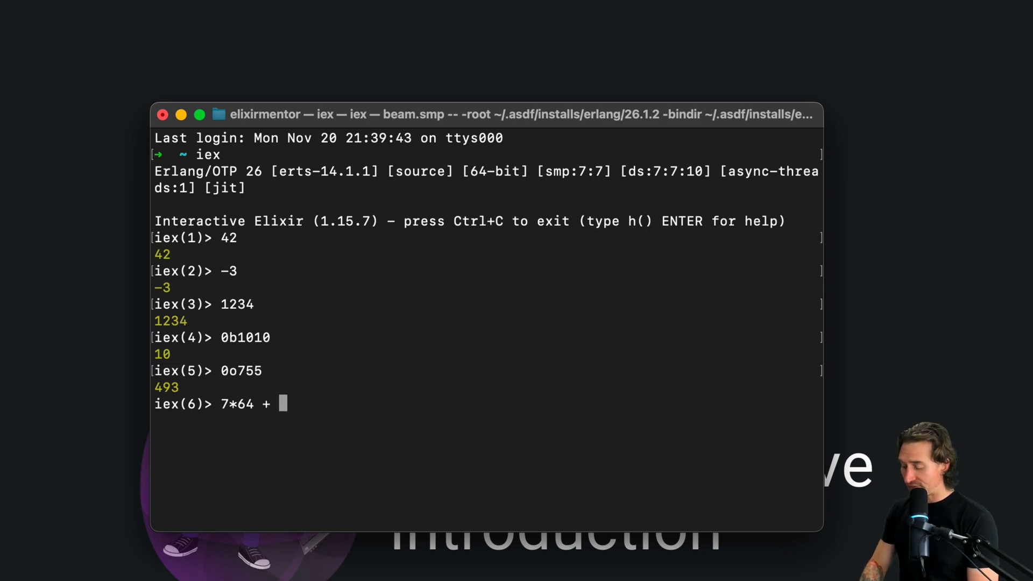
text(5 * 8)
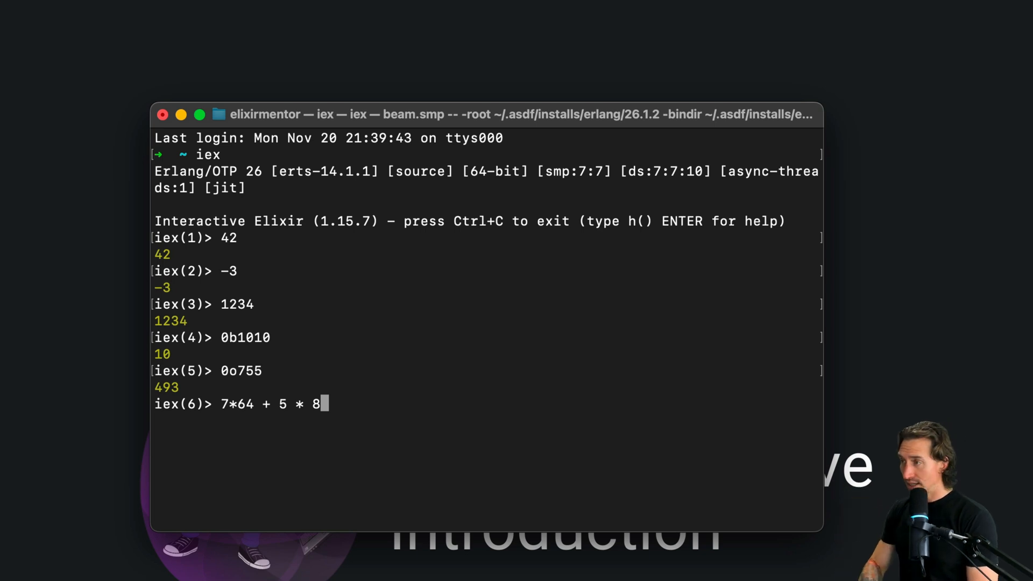
text(+ 5)
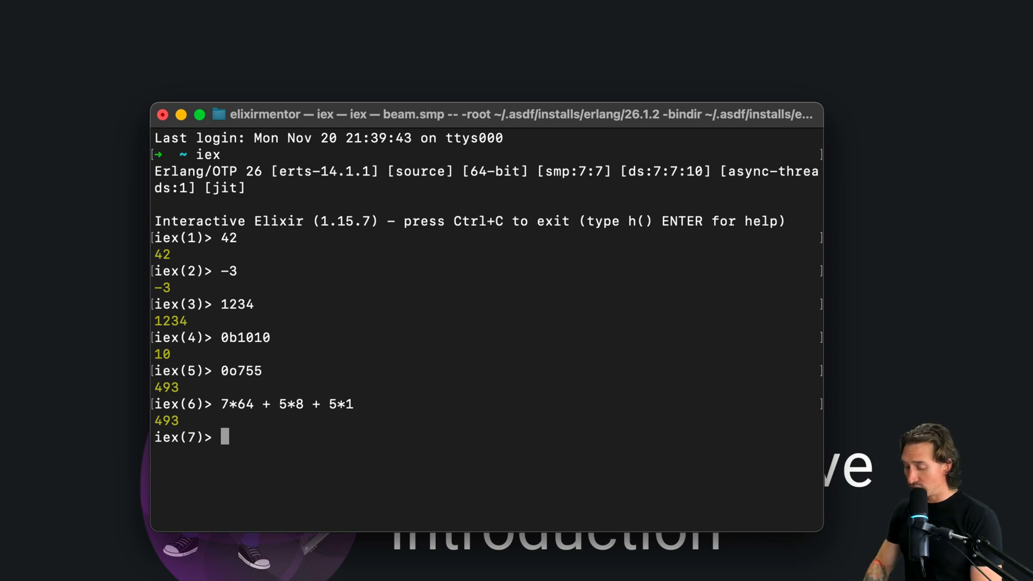
Evaluate the hex literal 0x1A3F, which returns 6719.
text(0)
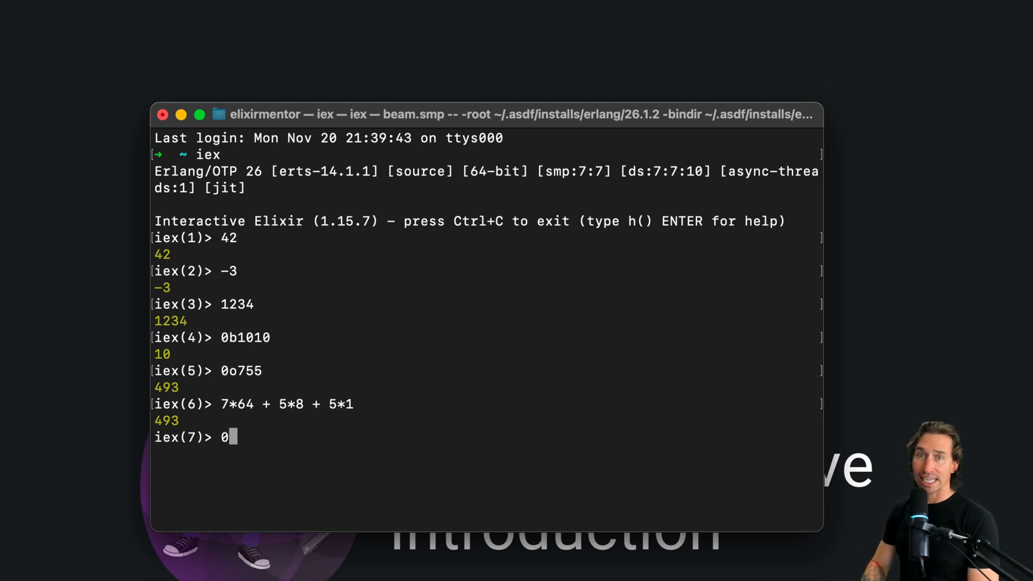
text(x1A)
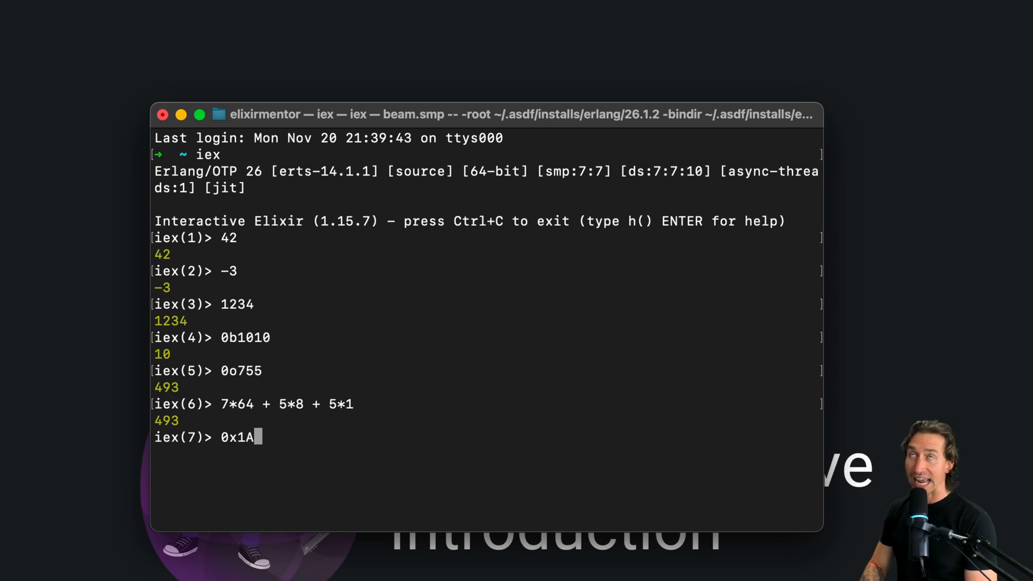
text(3F)
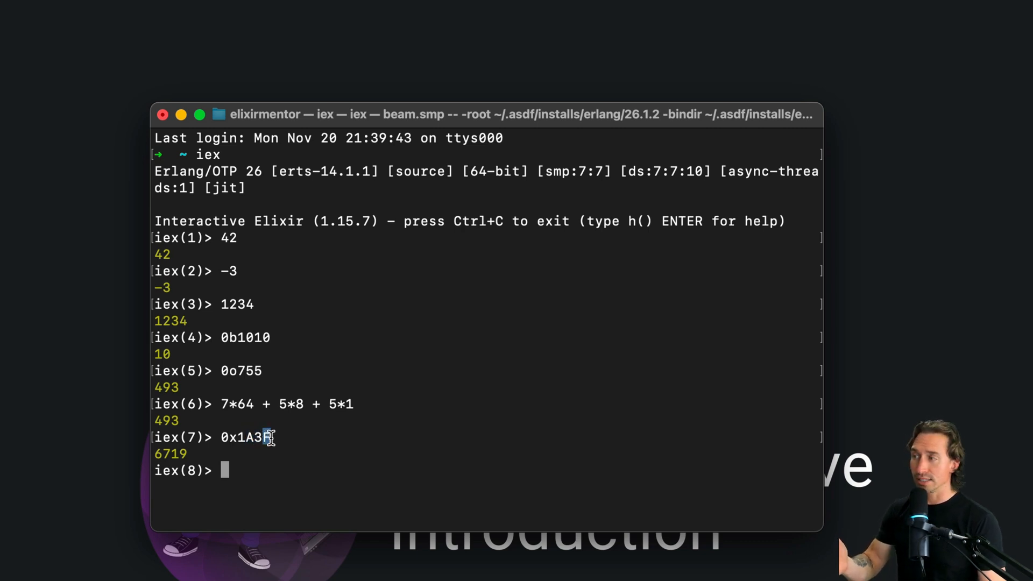
mouse_move(282, 472)
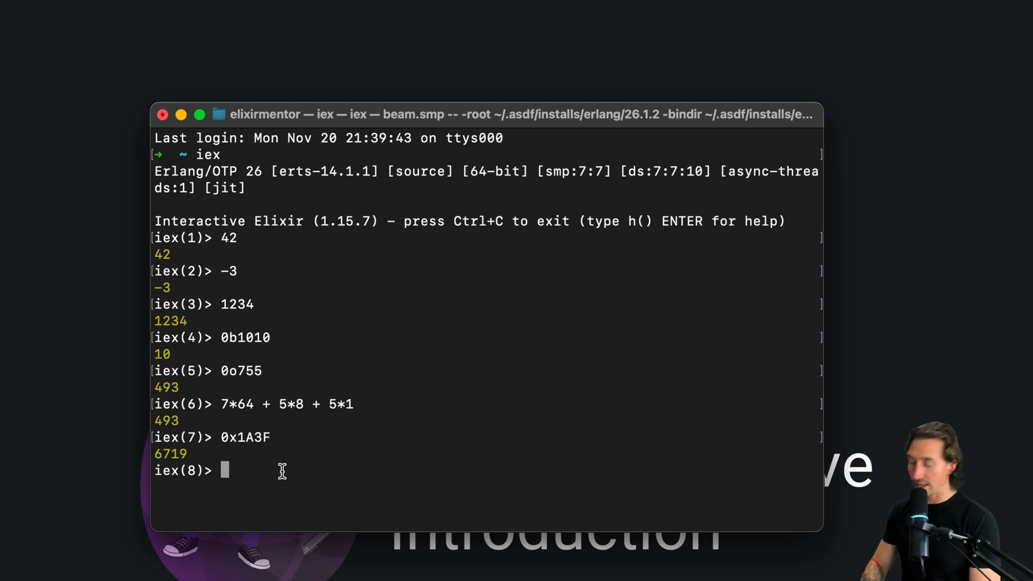
Enter the place-value expansion 1*4096 + 10*256 + 3*16 + 15*1.
text(1*)
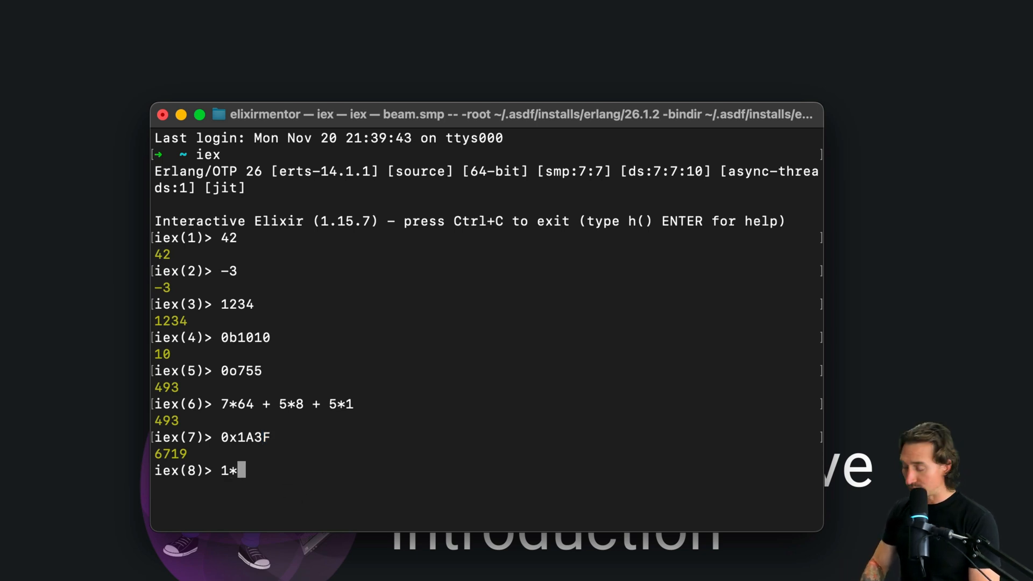
text(4096 + 1)
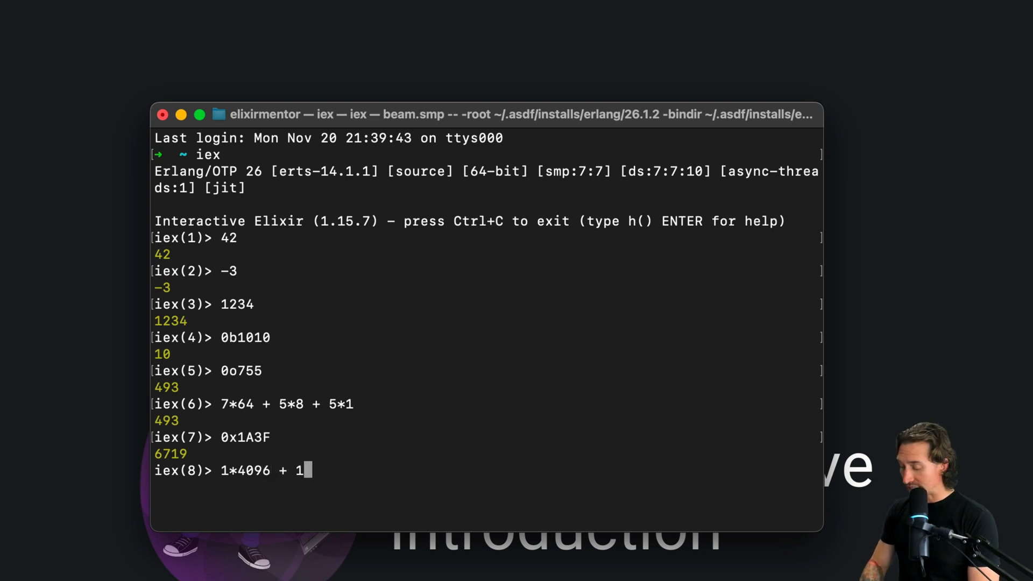
text(0)
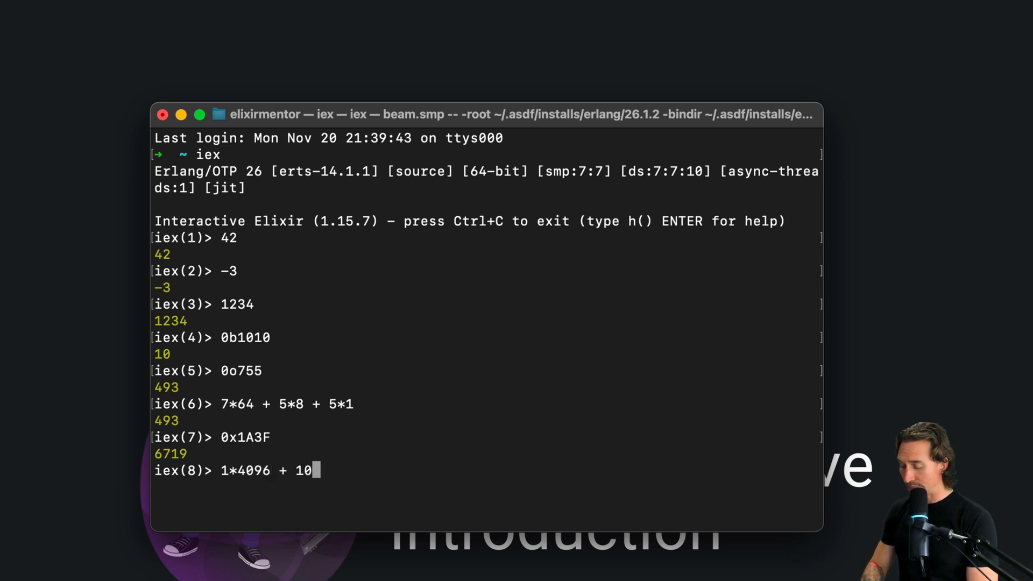
text(*)
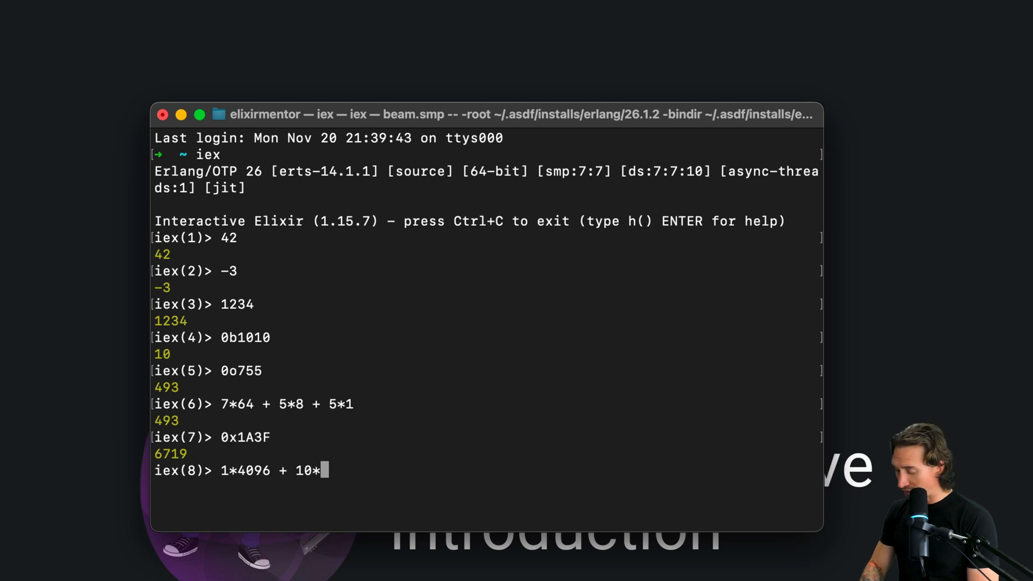
text(256 +)
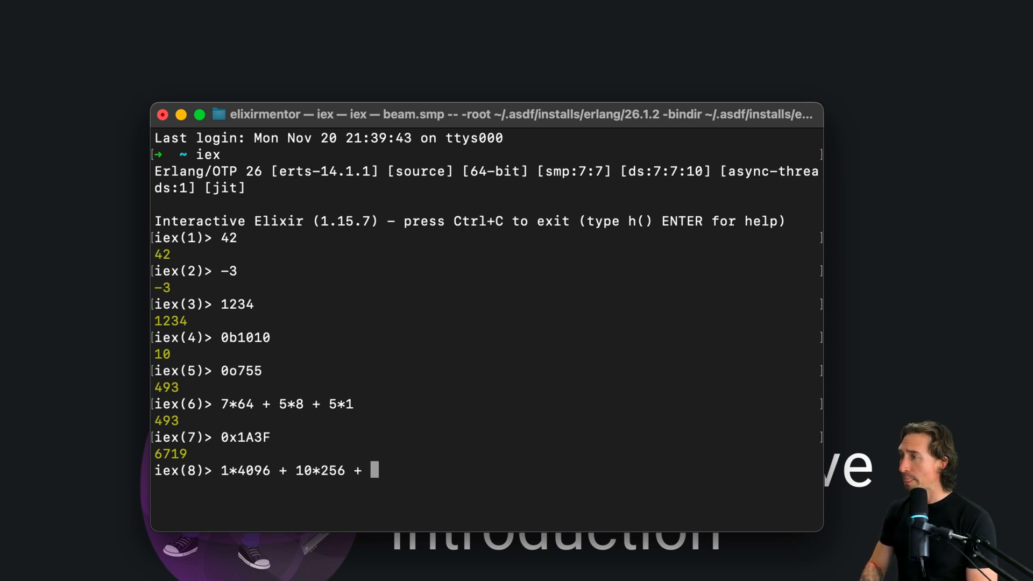
text(3*)
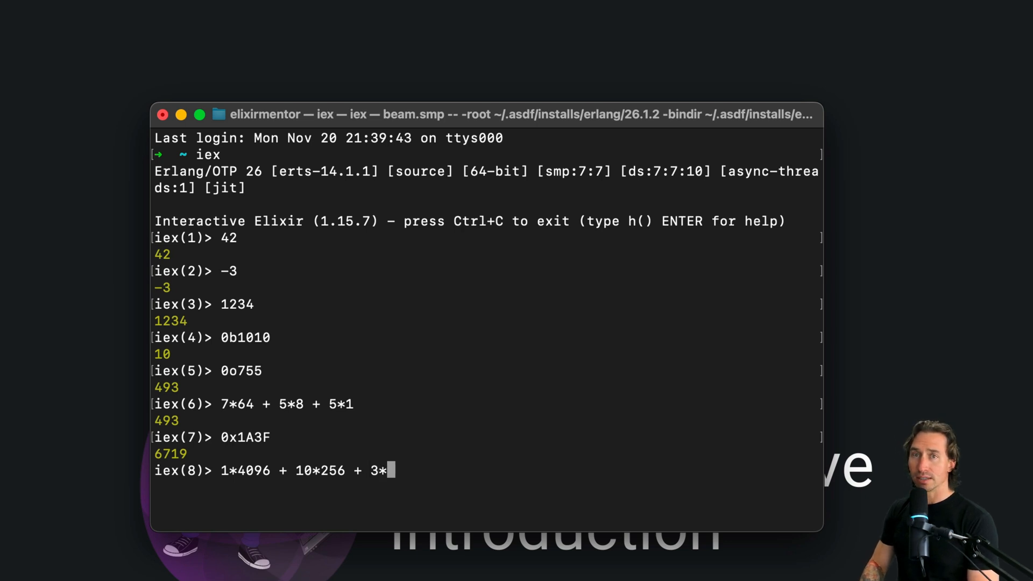
text(16 + 15)
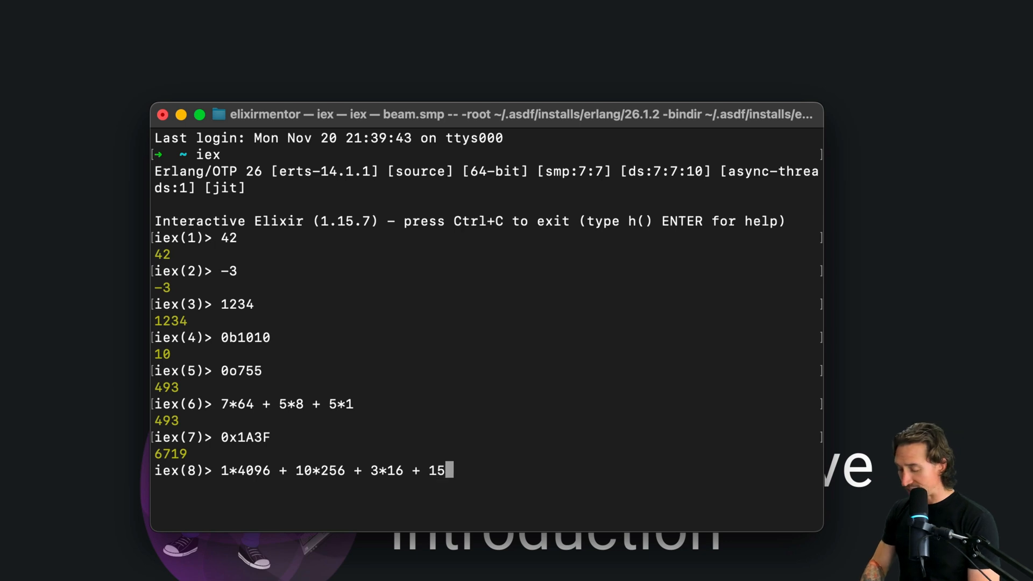
text(*1)
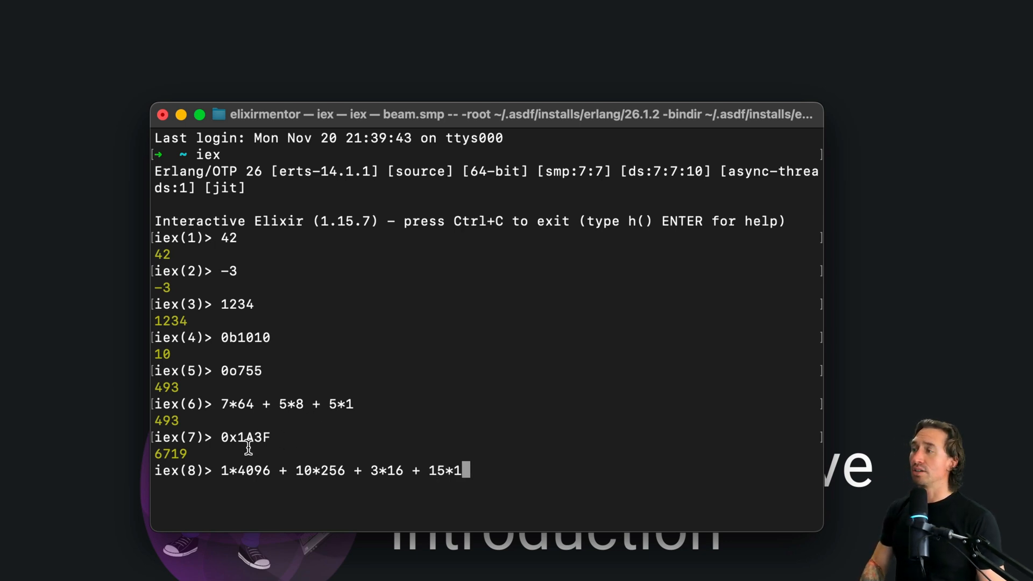
mouse_move(241, 446)
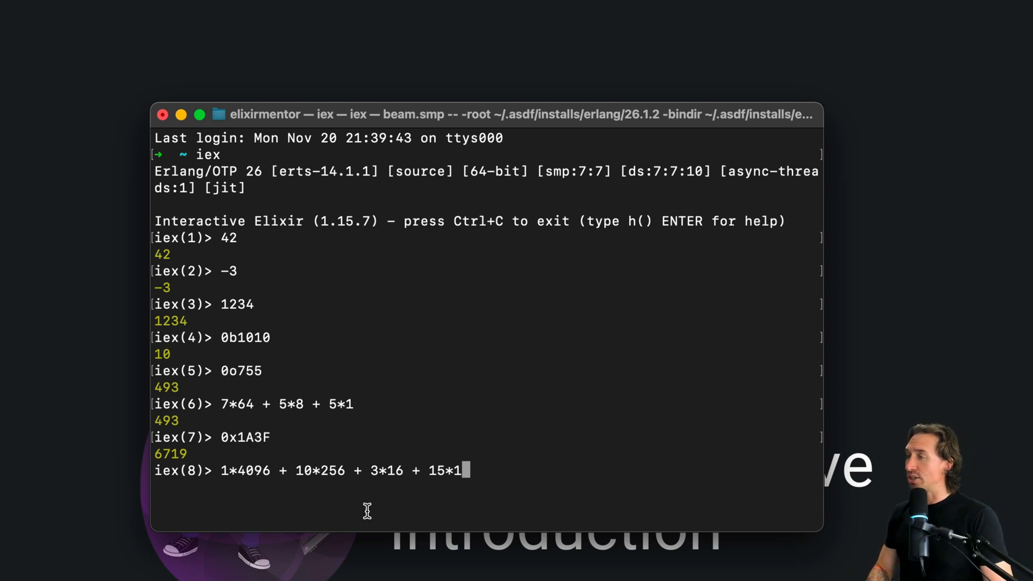
double_click(305, 470)
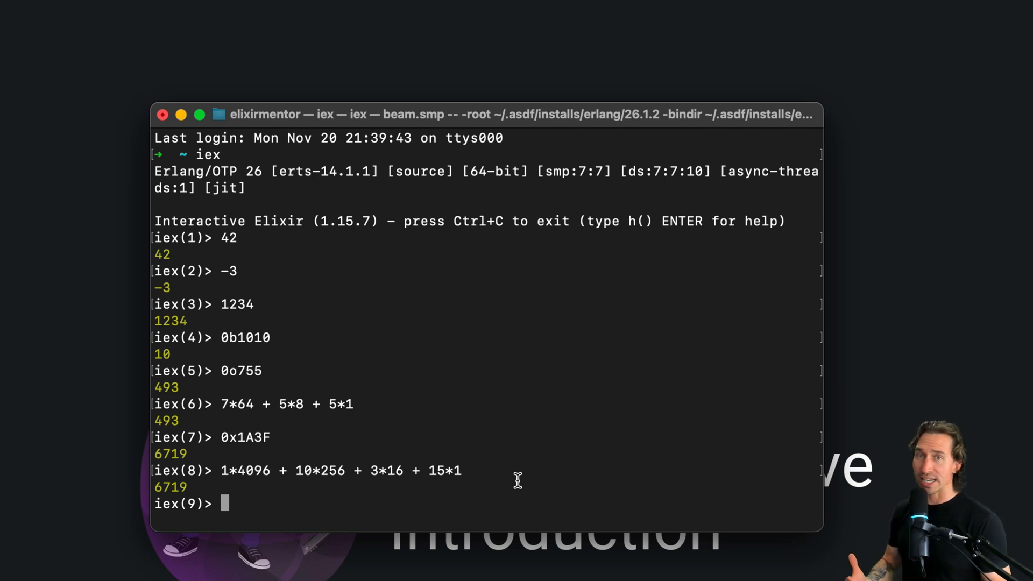
text(123)
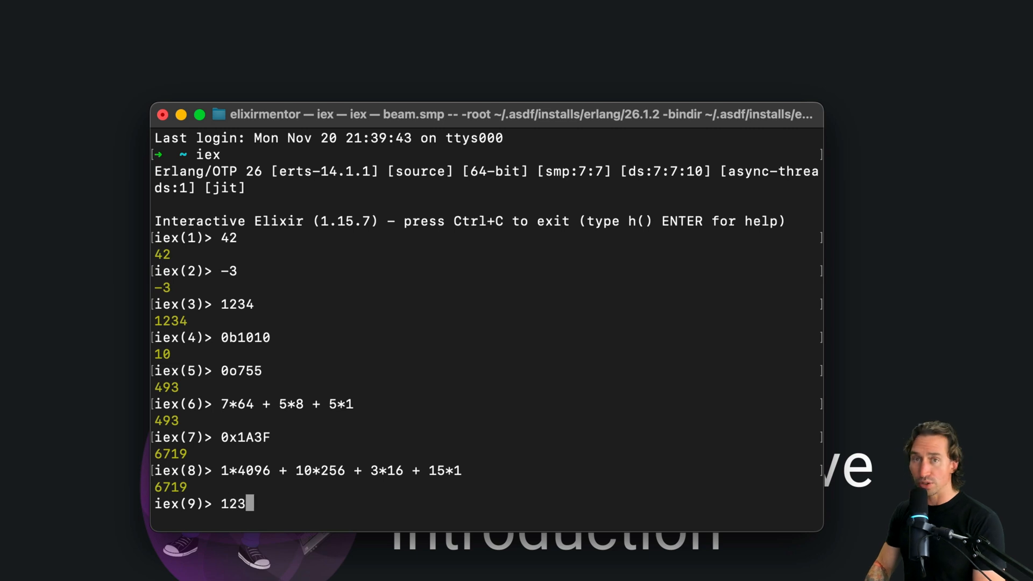
text(4567)
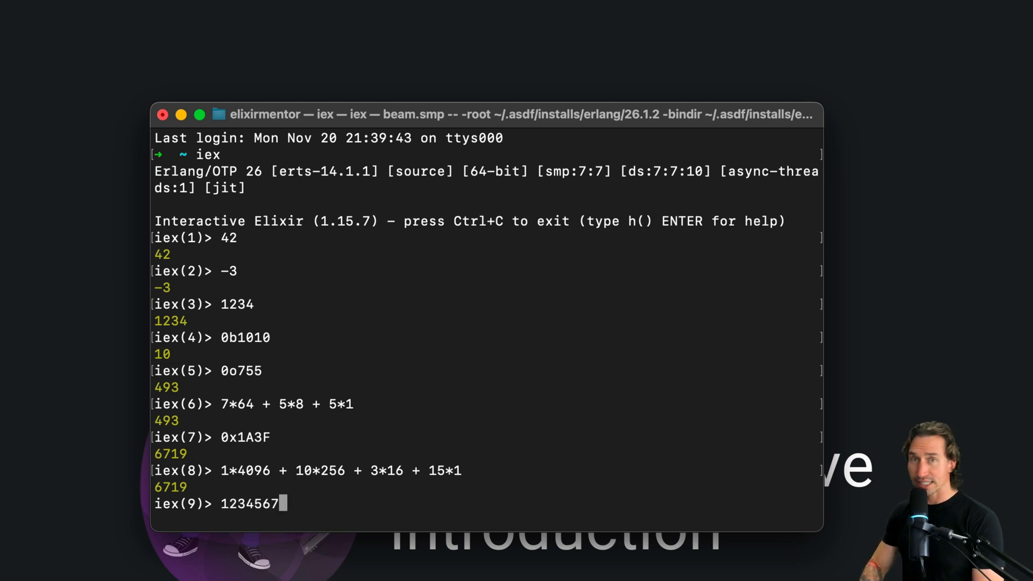
text(89)
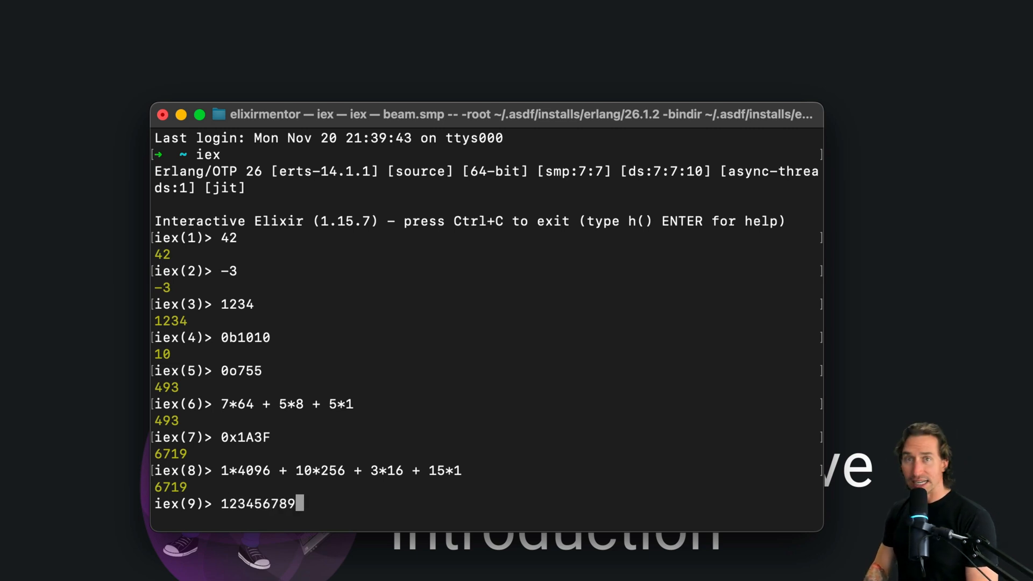
text(0)
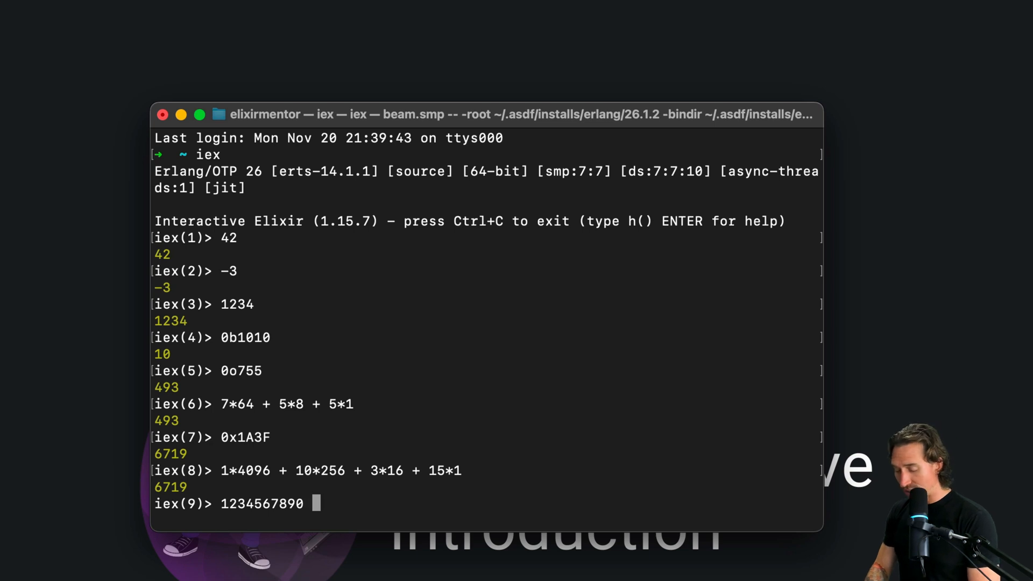
text(*)
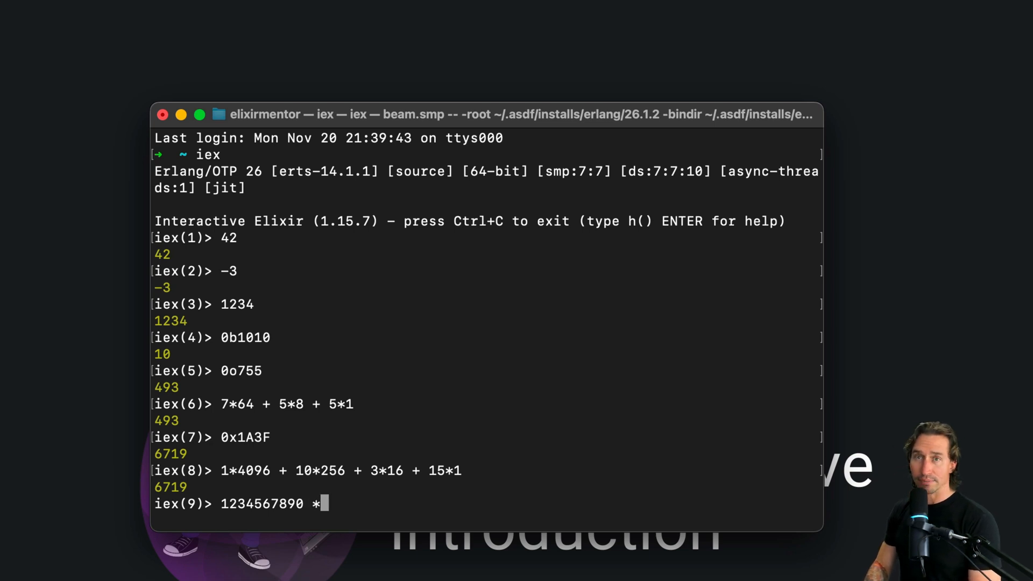
text(9)
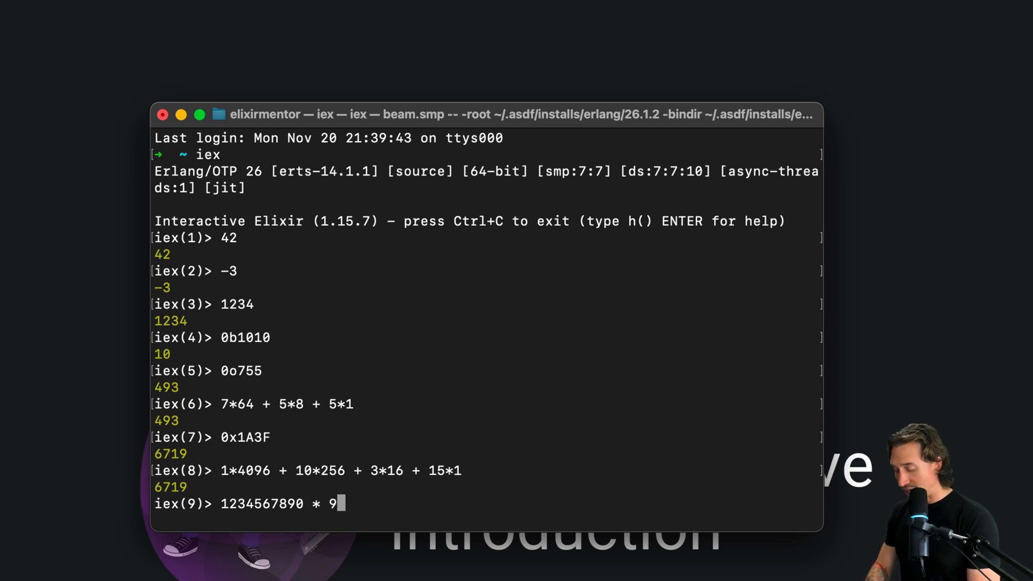
text(87)
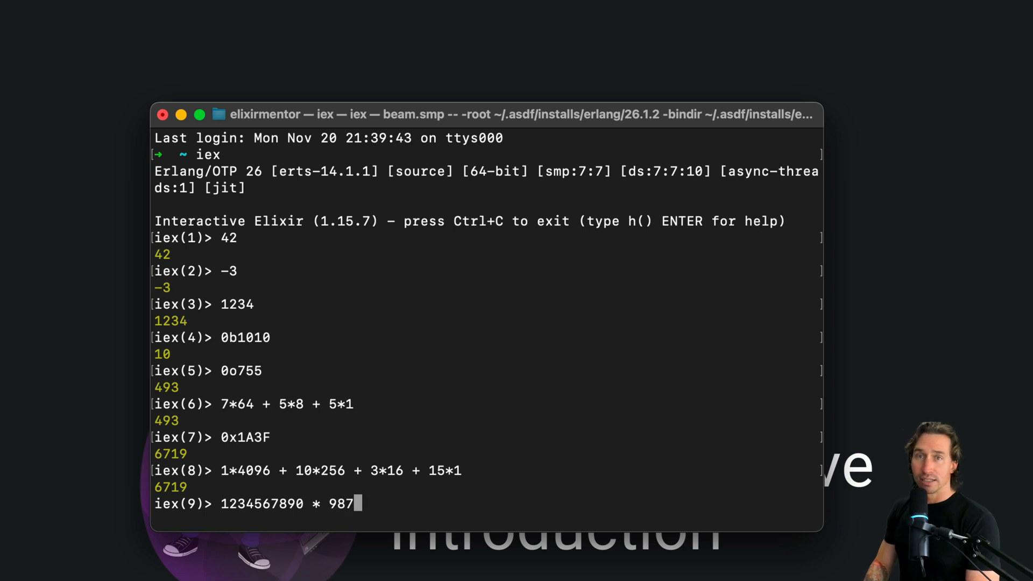
text(5)
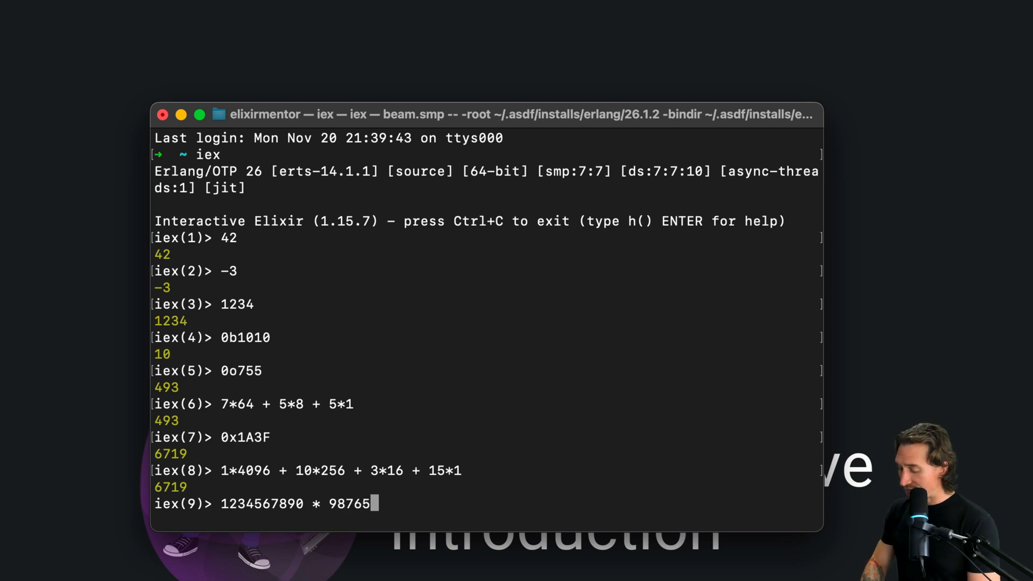
text(43210)
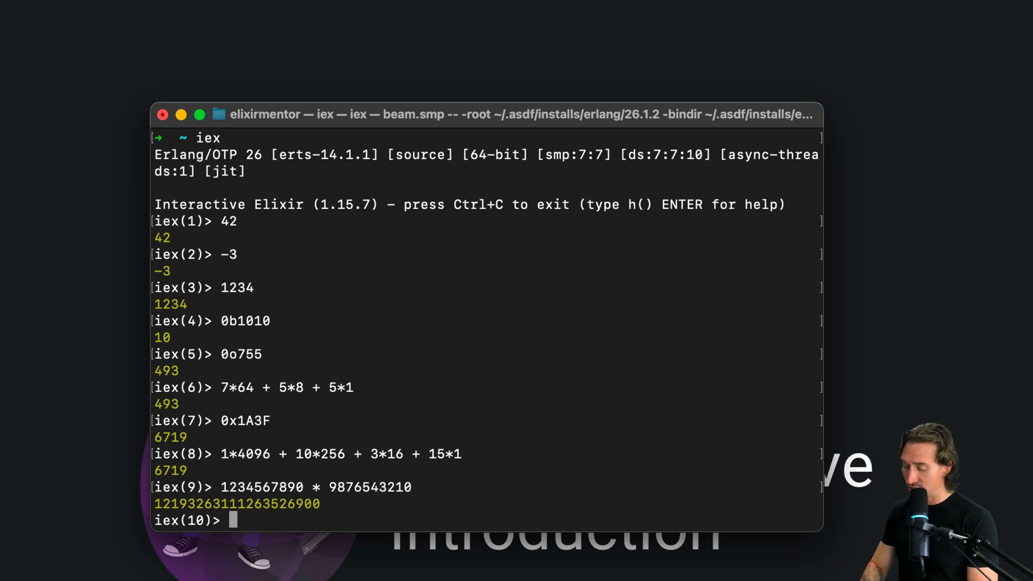
Evaluate 5 + 3, 10 - 7 and 4 * 6, returning 8, 3 and 24.
text(5 + 3)
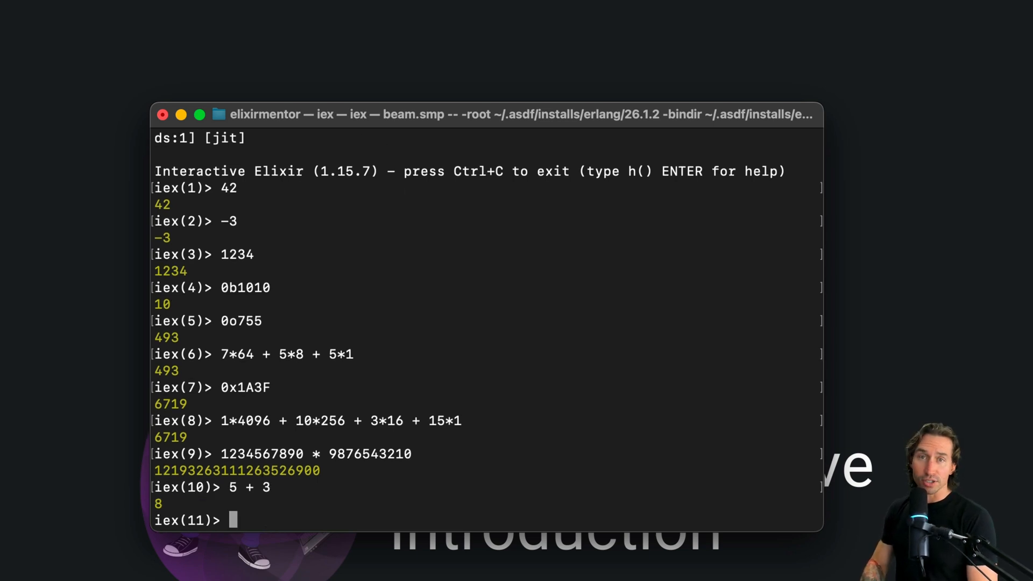
text(10 - 7)
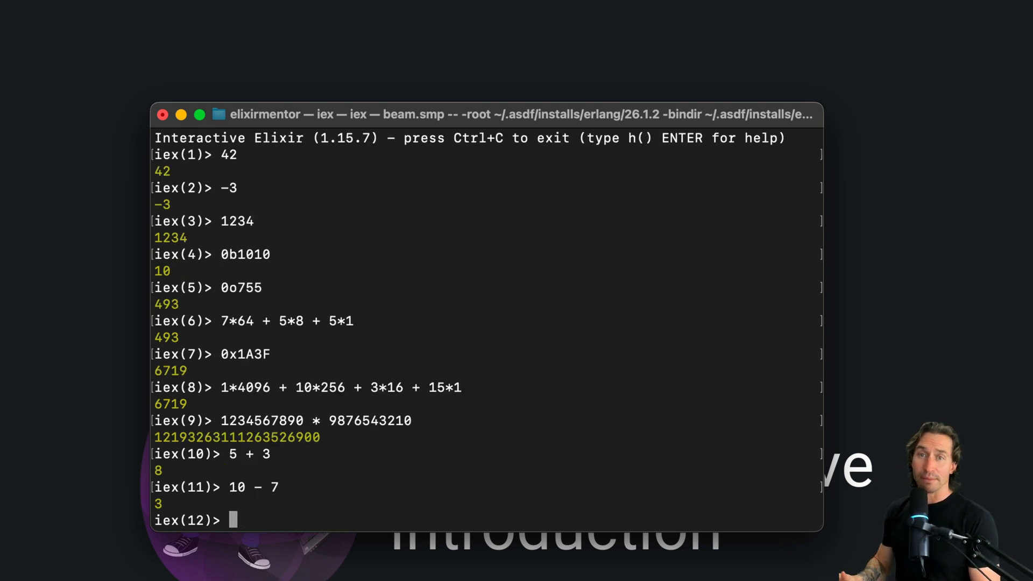
text(4 * 6)
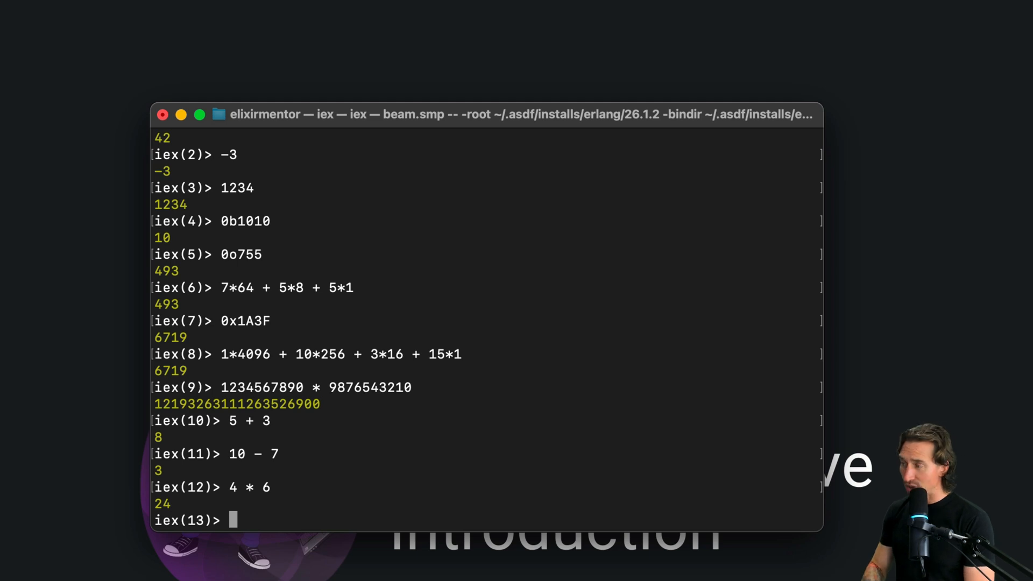
Evaluate 10 / 3, then div(10, 3) giving 3 and rem(10, 3) giving 1.
text(10 /)
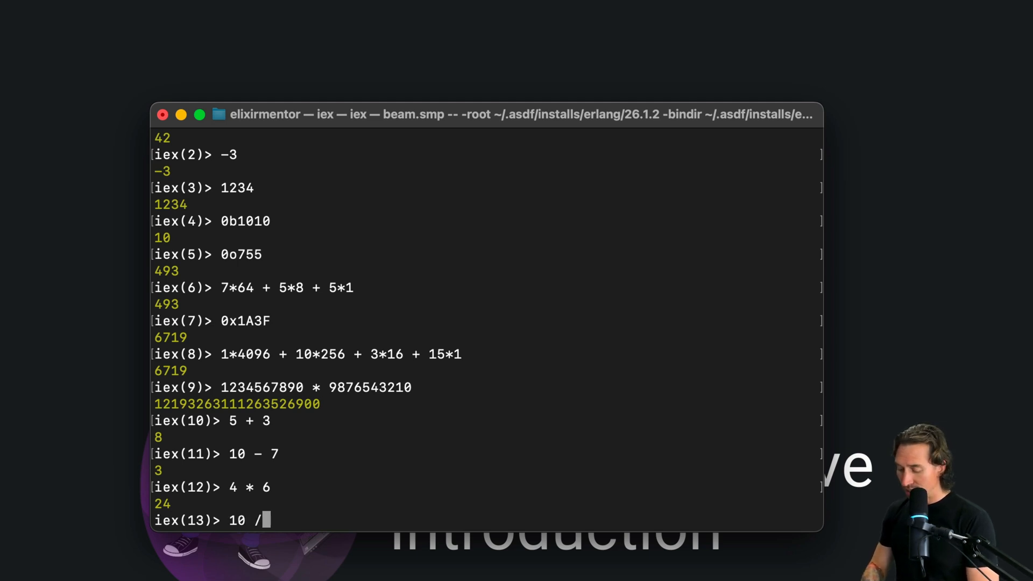
text(3)
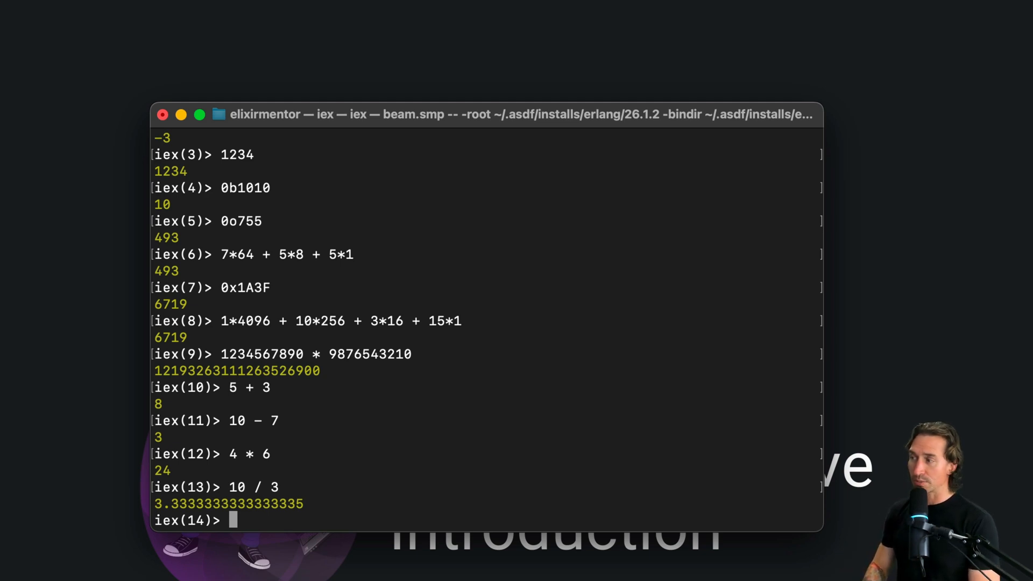
text(div)
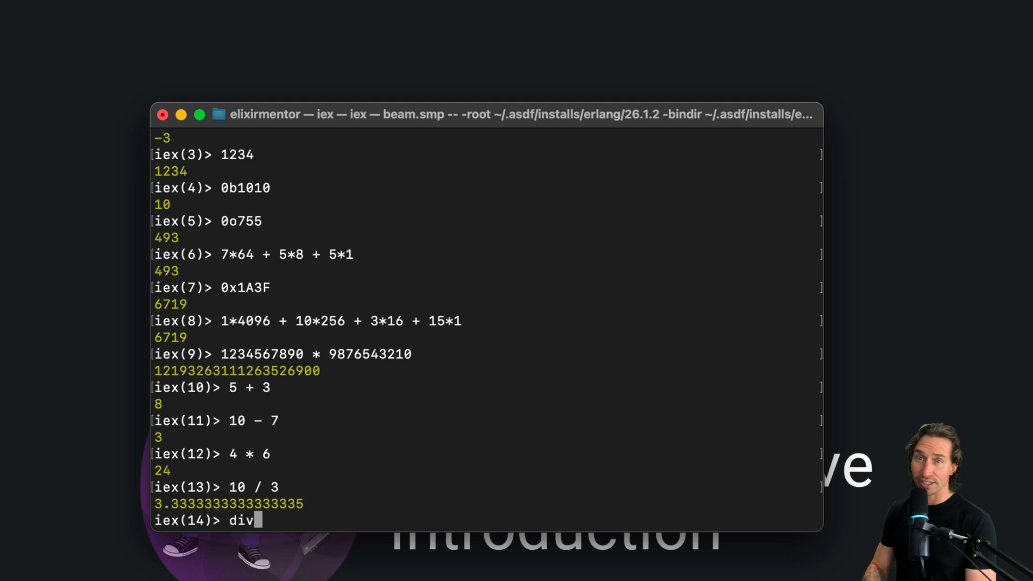
text((10, 3)
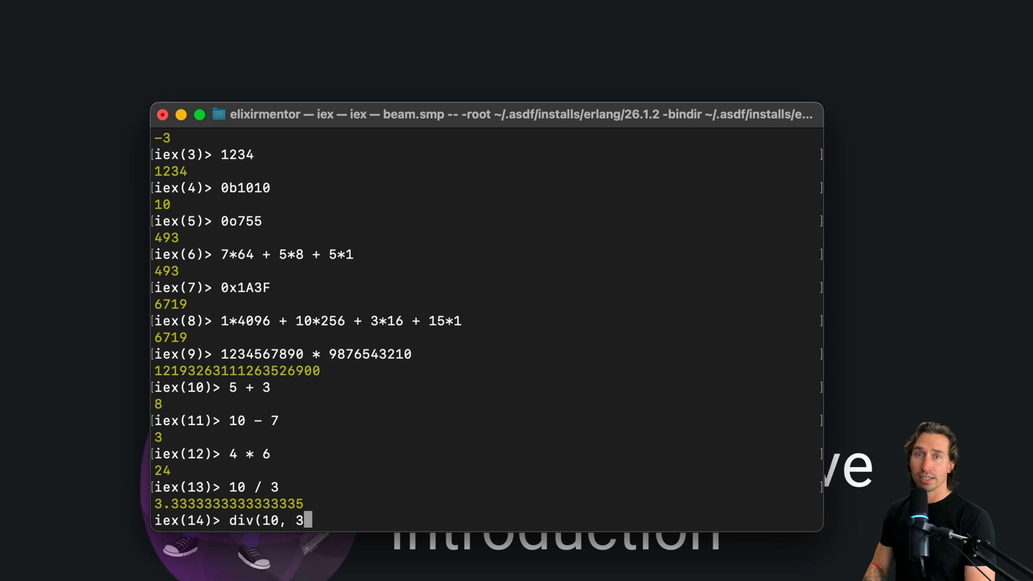
text())
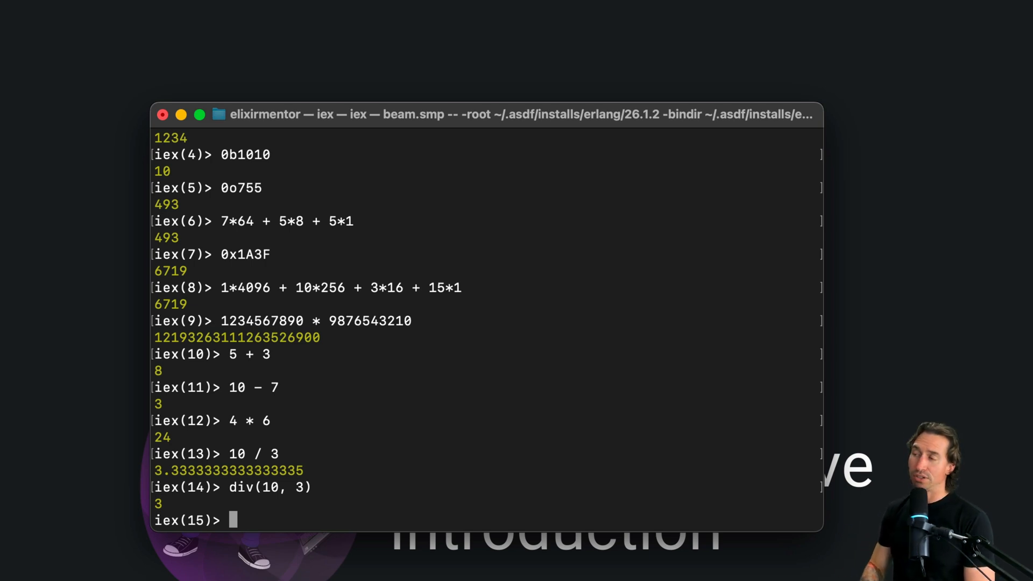
text(rem(1)
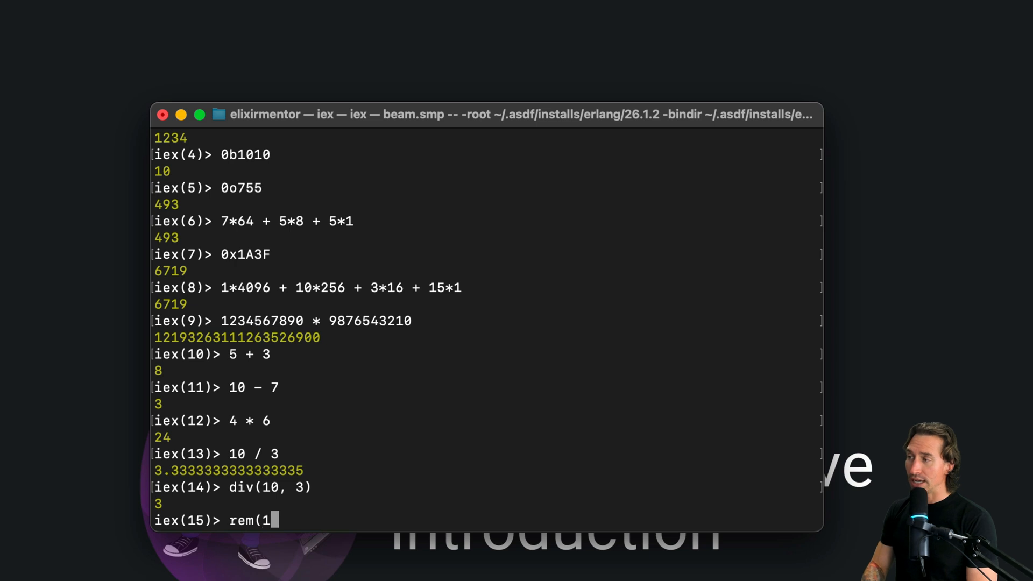
text(0, 3))
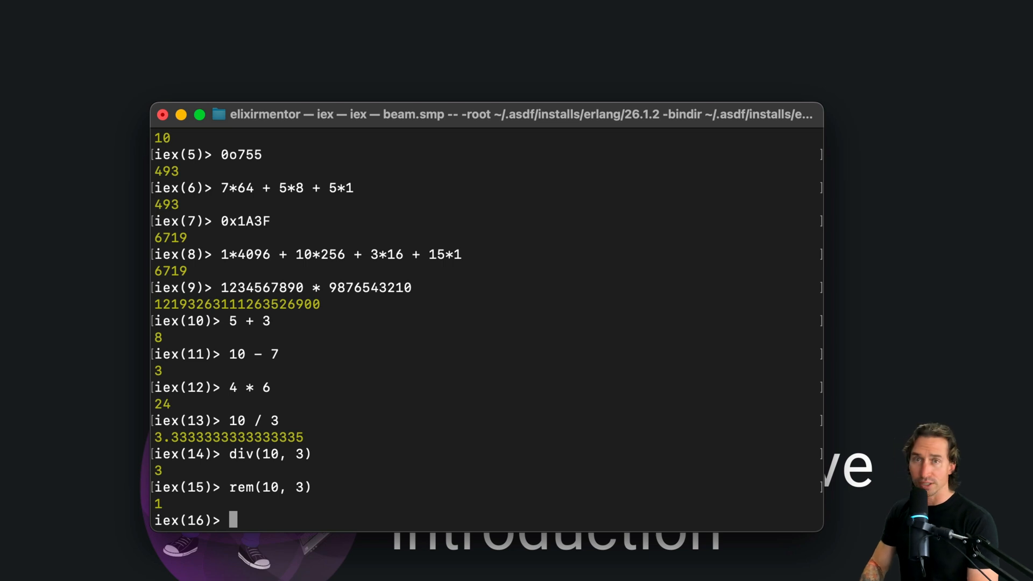
Compute 2 * :math.pow(10, 300), returning the float 2.0e300.
text(2 *)
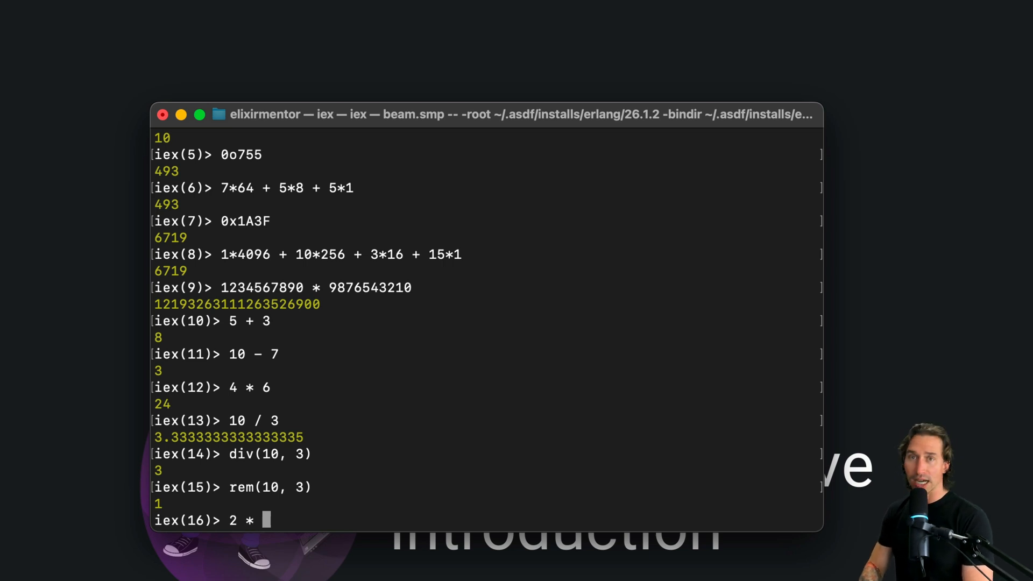
text(math)
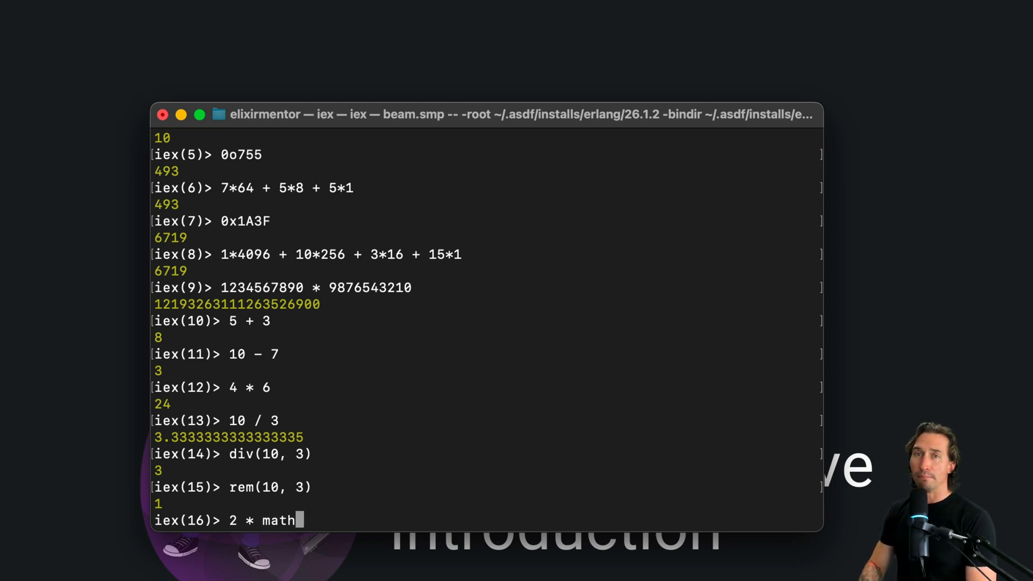
text(:)
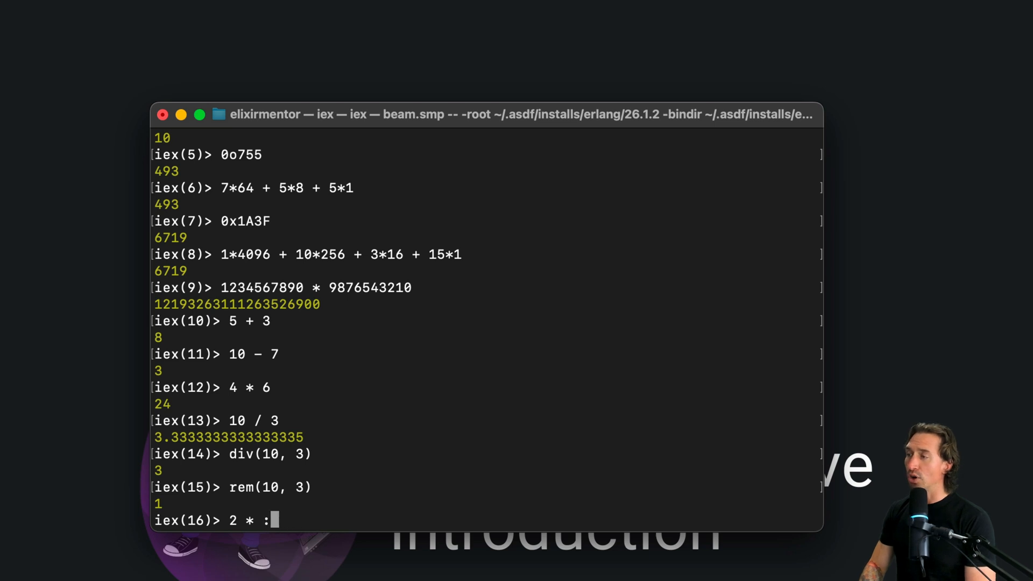
text(:math.pow)
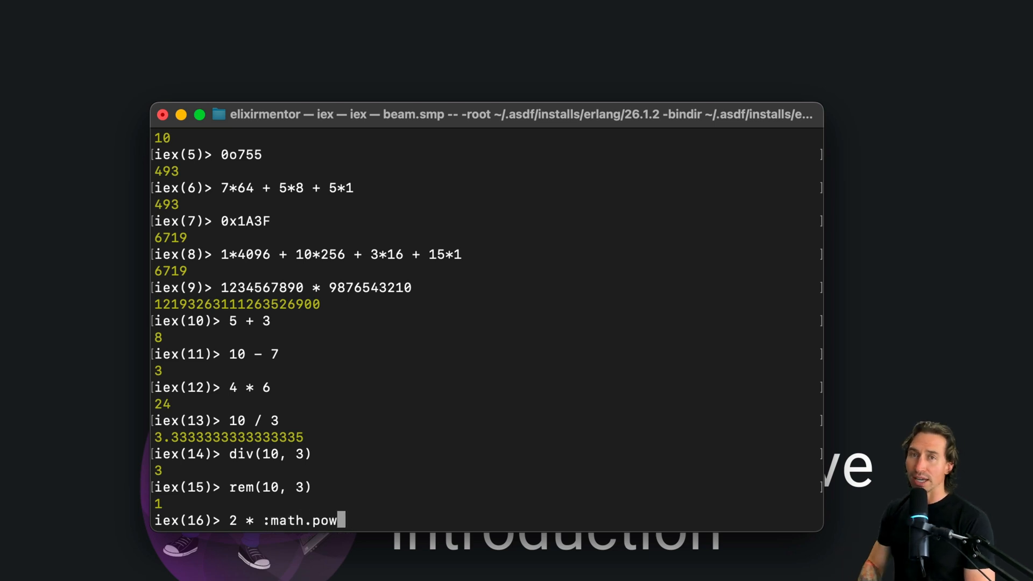
text(()
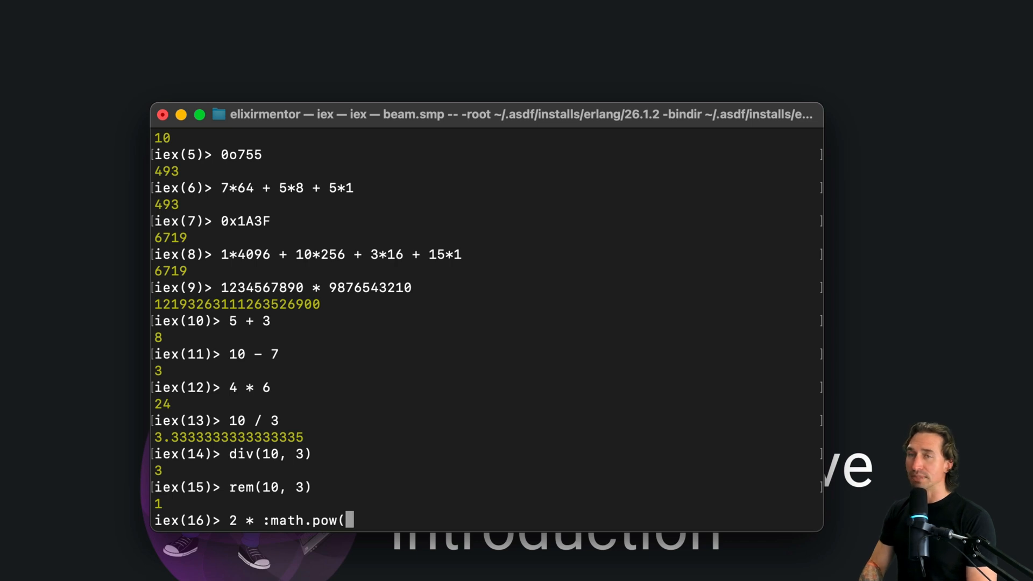
text(10,)
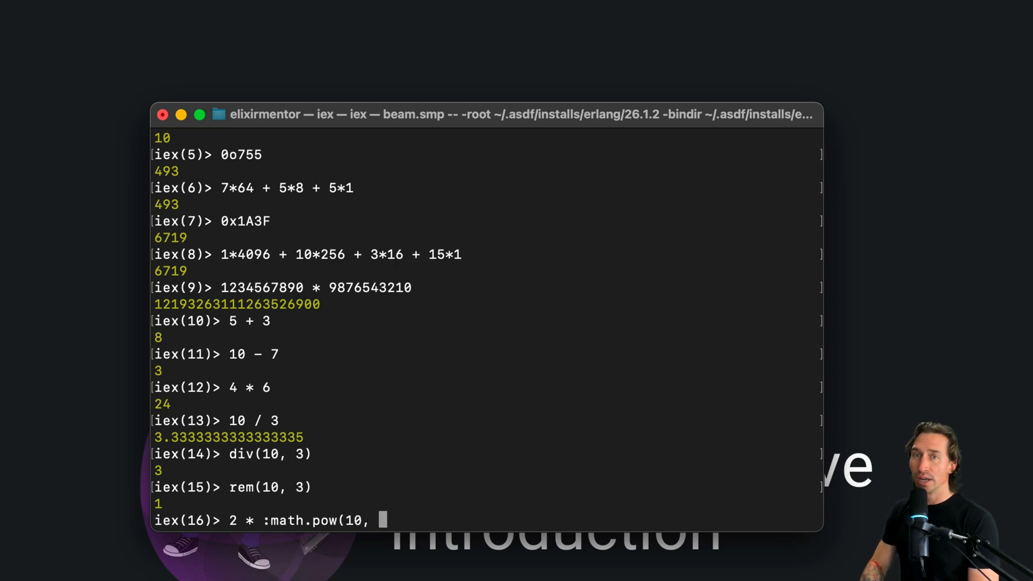
text(300))
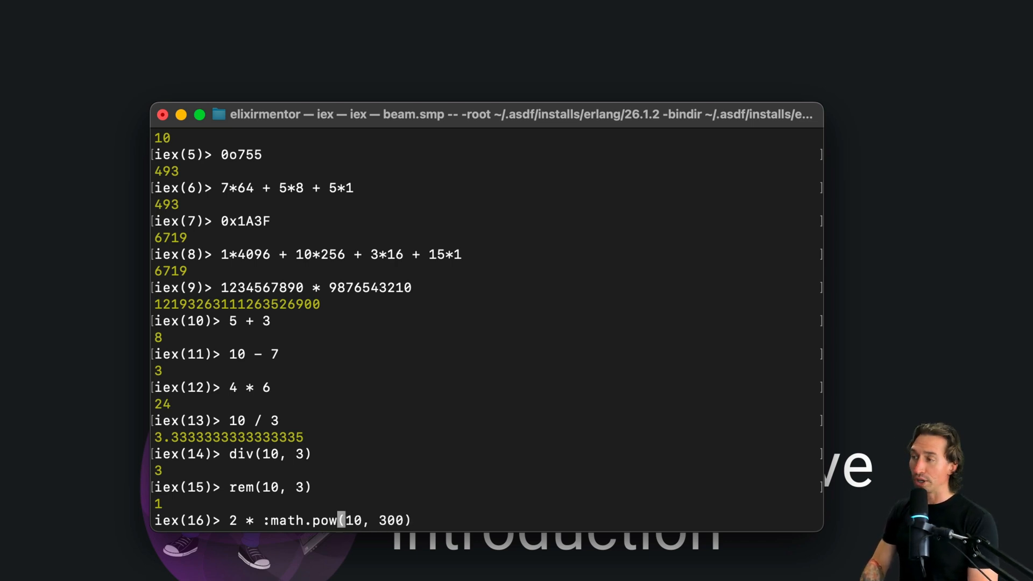
key(Return)
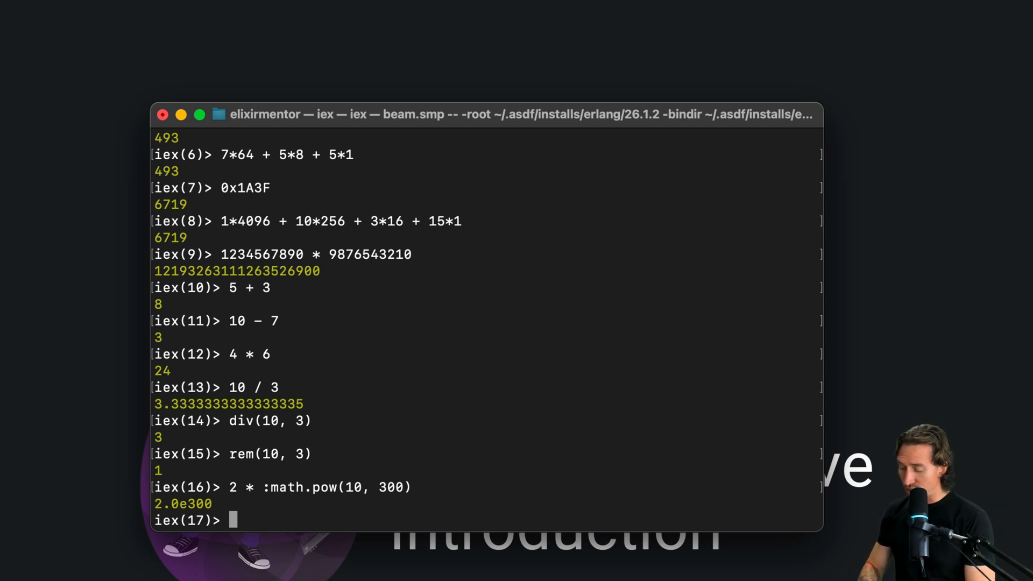
Check that 5 < 10.0 and 7 > 4.5 both return true.
text(5 <)
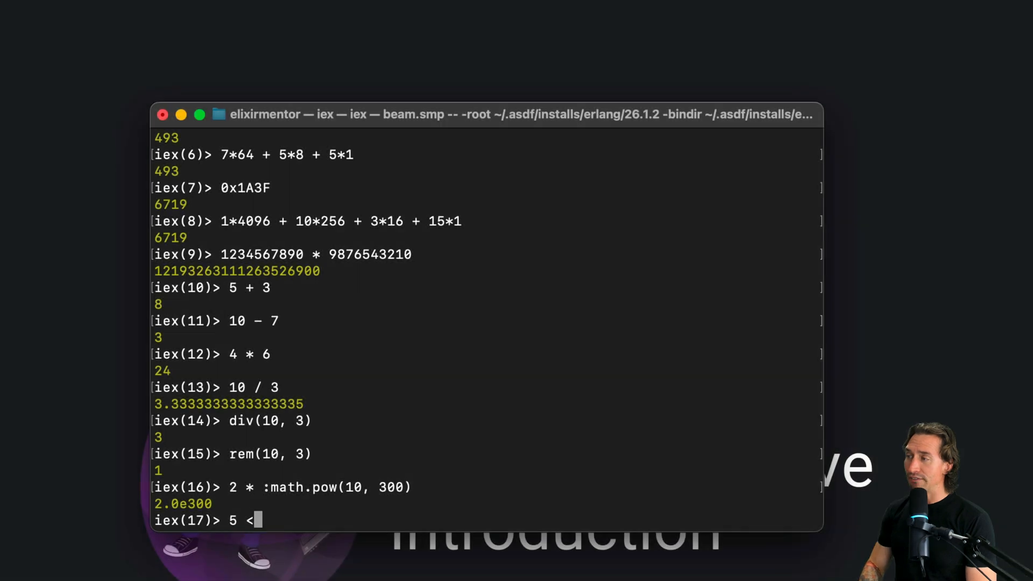
text(10.0)
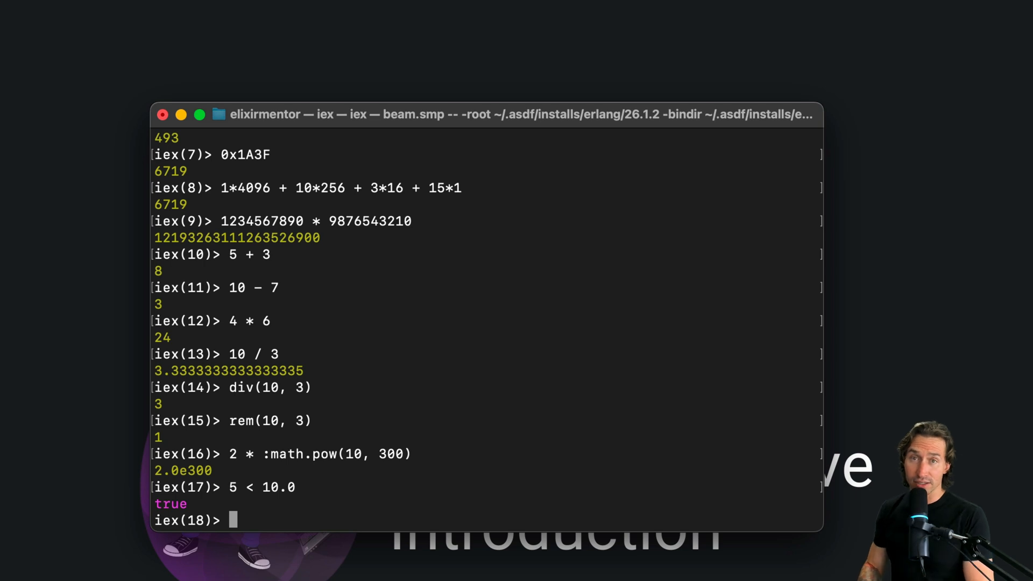
text(7)
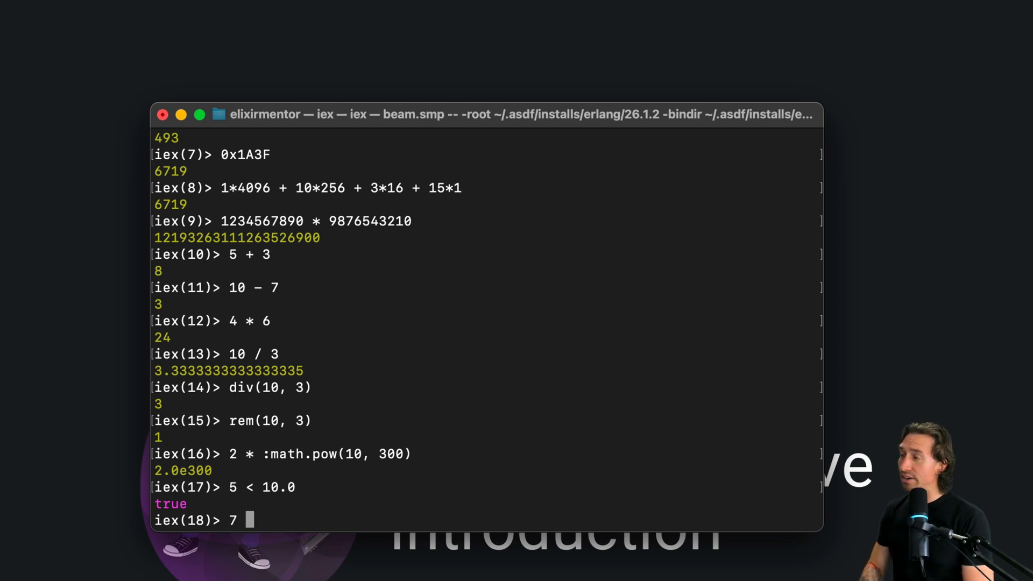
text(> 4.5)
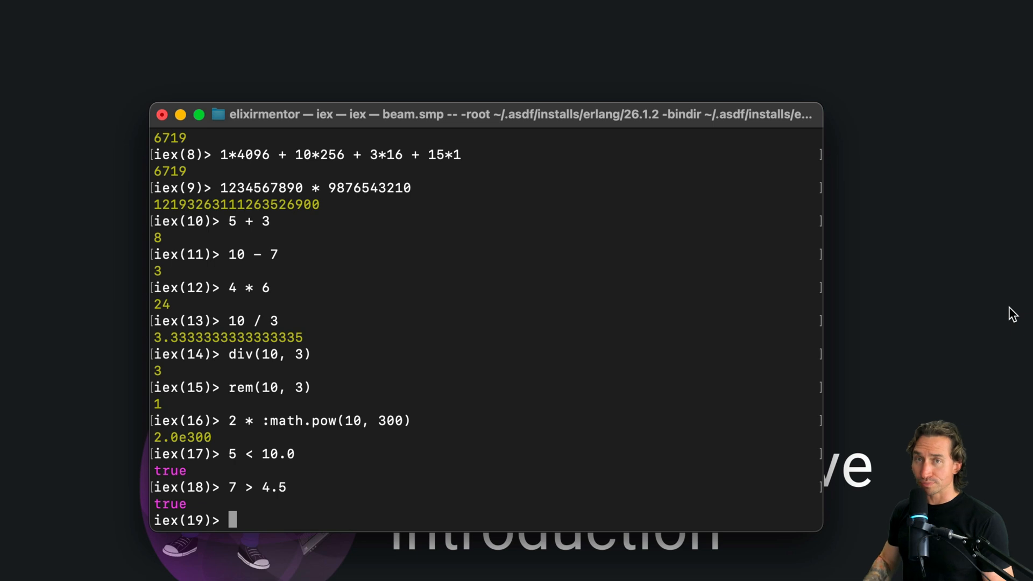
mouse_move(628, 305)
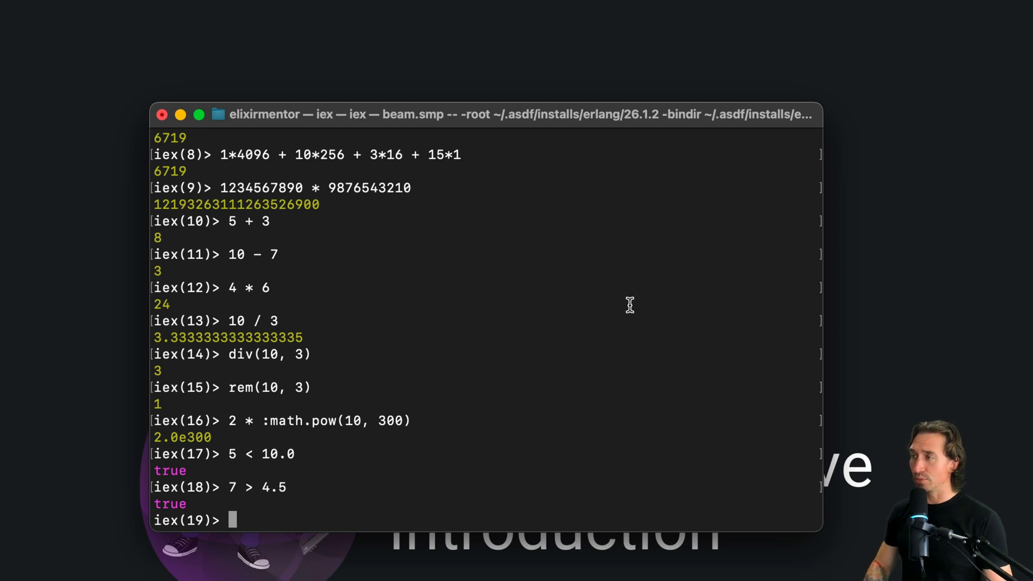
Evaluate Integer.to_string(255) in IEx to get the string "255".
text(In)
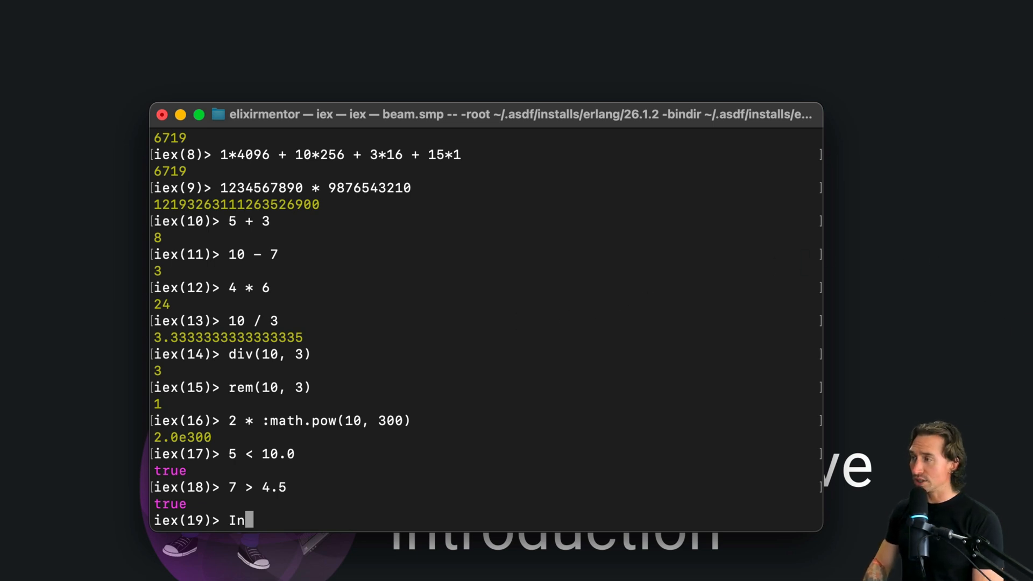
text(te)
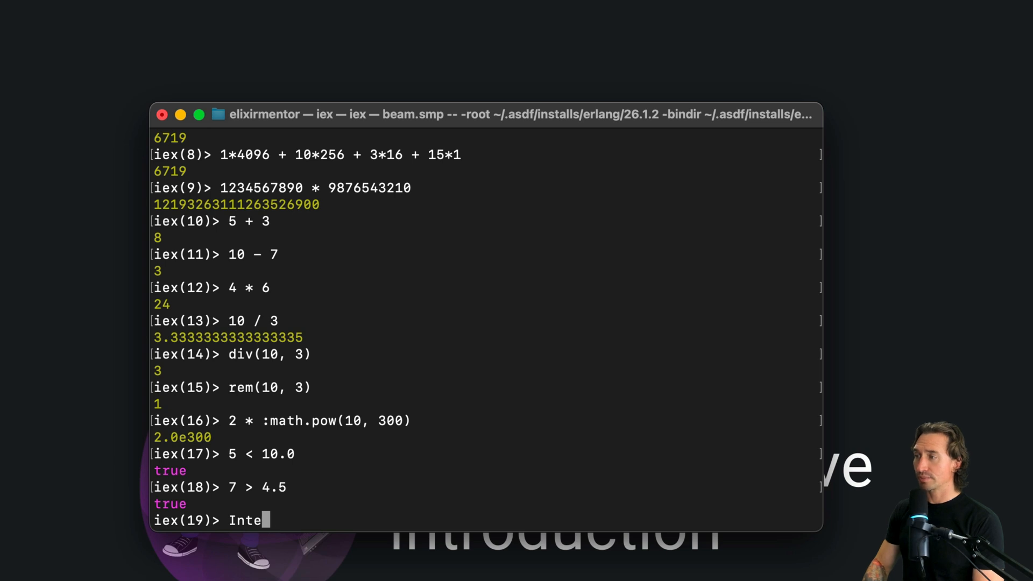
text(ger.)
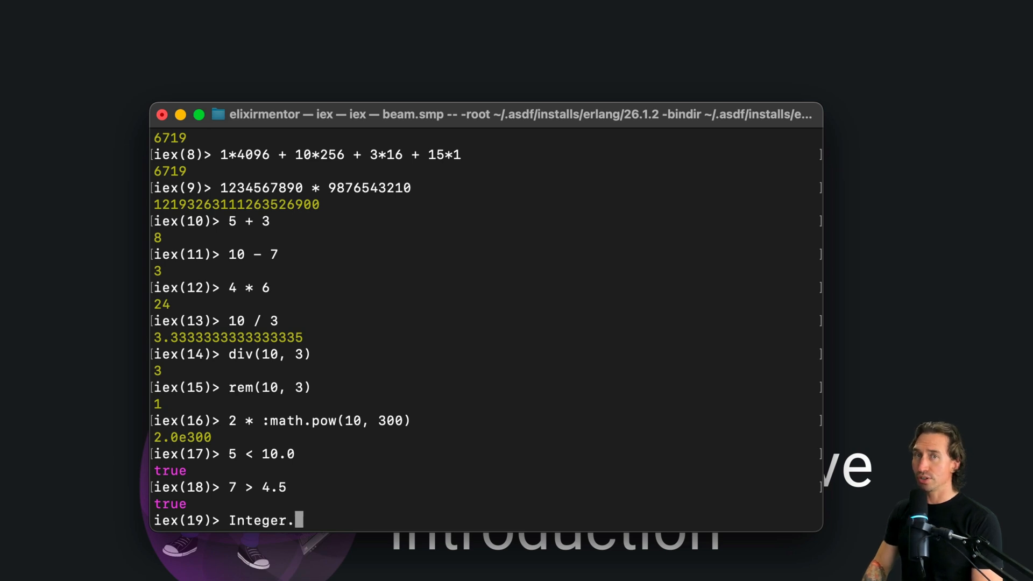
text(to_)
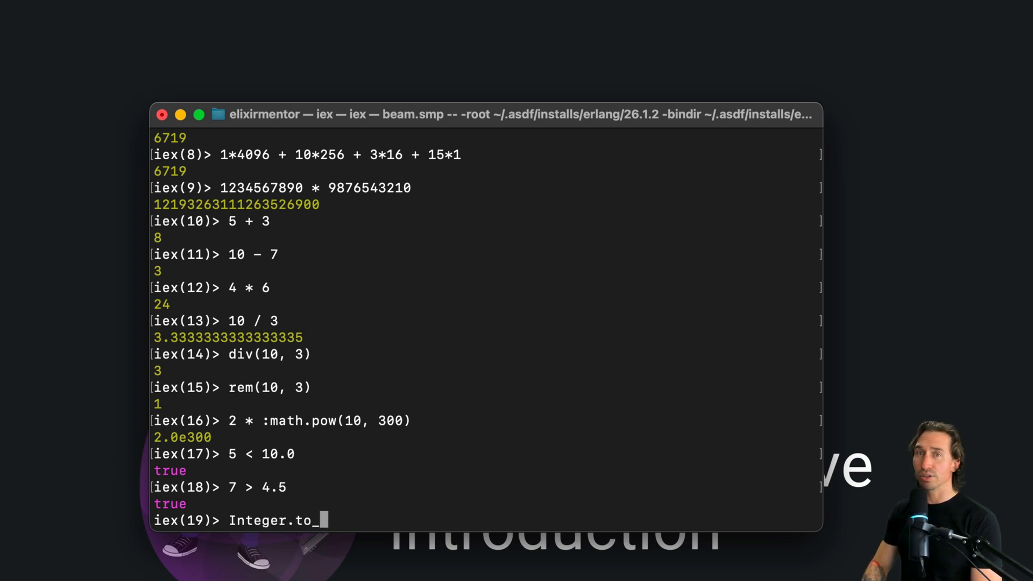
text(string()
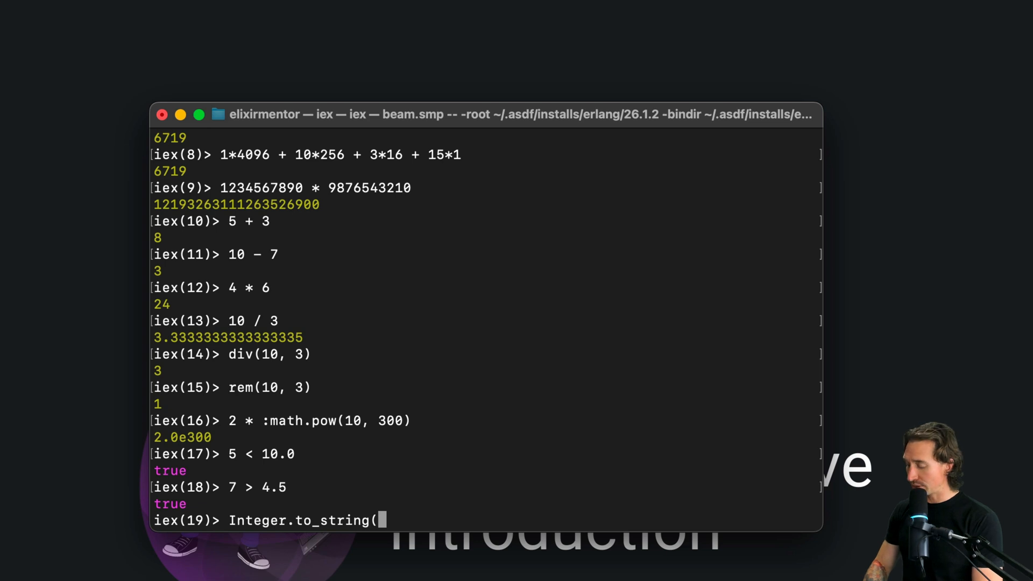
text(255))
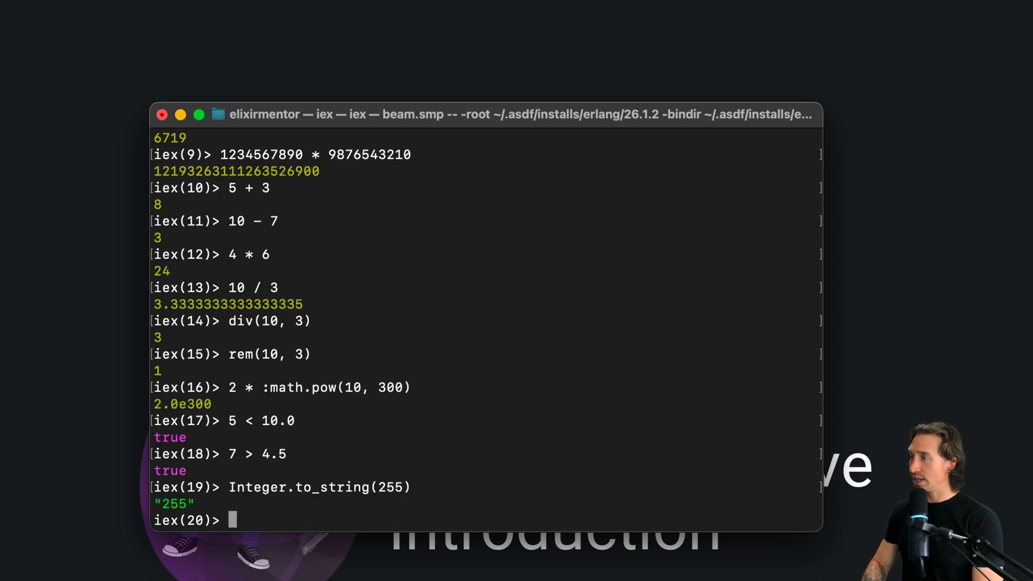